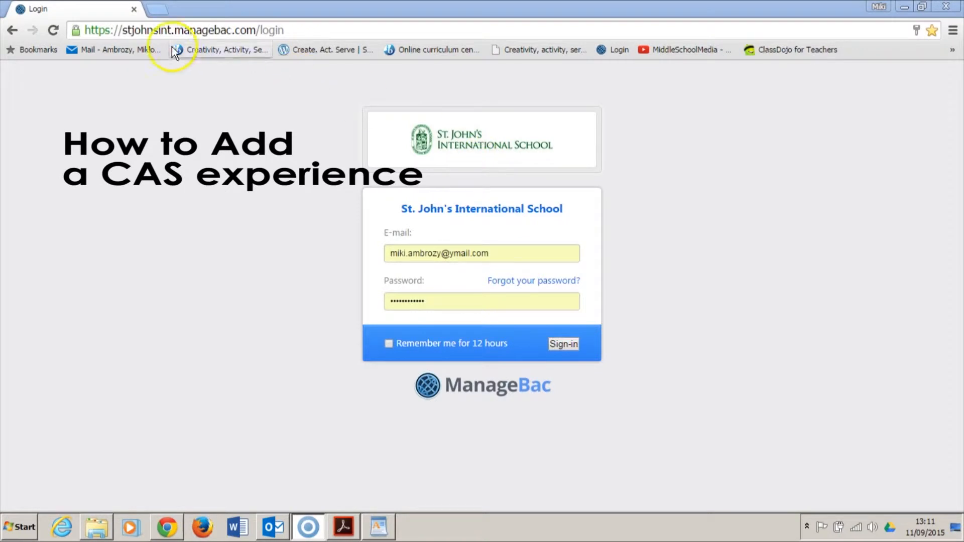
{"action": "mouse_move", "coordinate": [206, 116]}
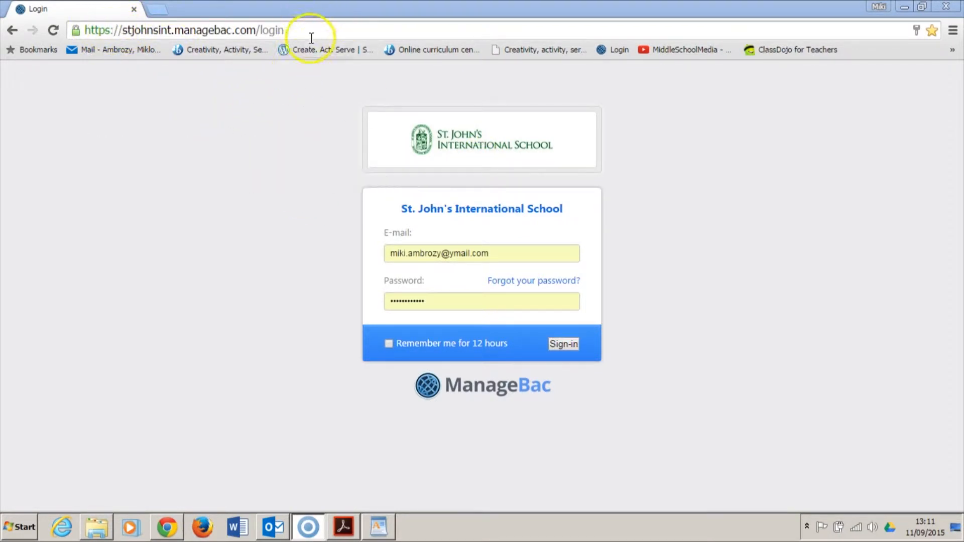
{"action": "mouse_move", "coordinate": [593, 355]}
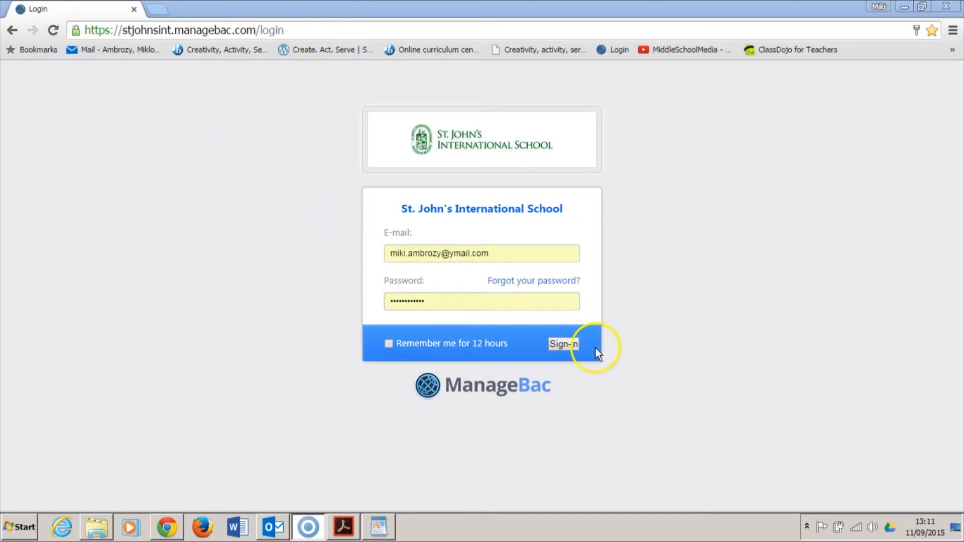
Submit the St. John's International School login with the filled e-mail and password.
{"action": "left_click", "coordinate": [564, 343]}
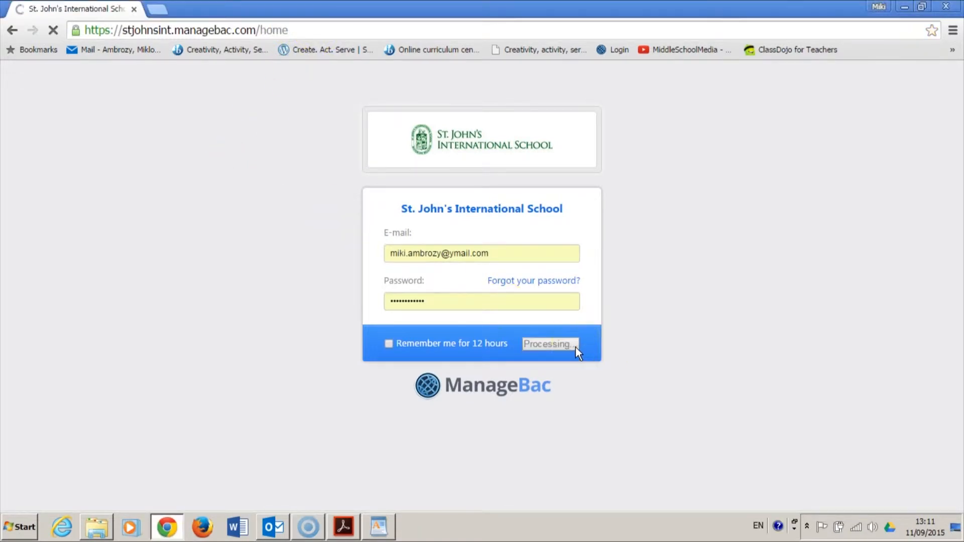
Open DP > CAS and scroll through the worksheet's six CAS activities.
{"action": "left_click", "coordinate": [550, 344]}
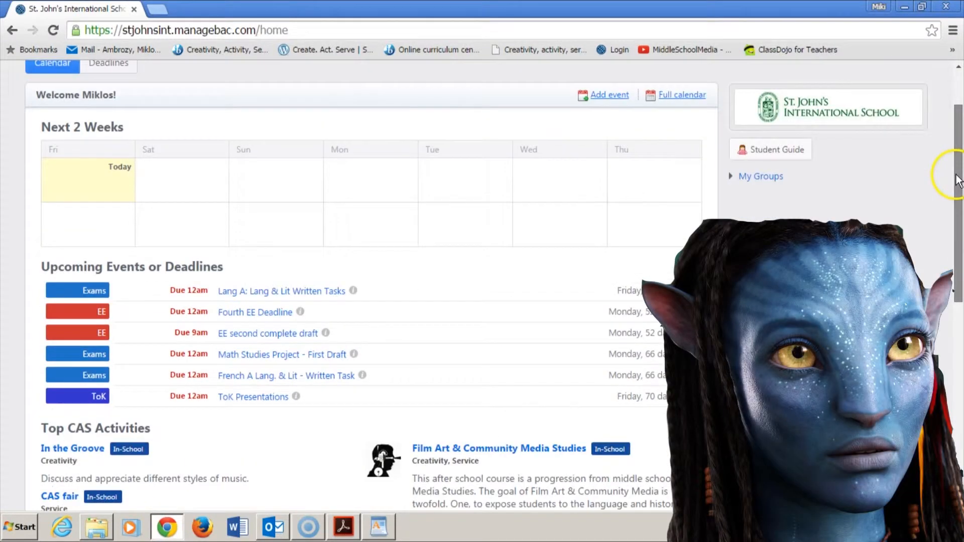
{"action": "scroll", "scroll_direction": "up", "scroll_amount": 3}
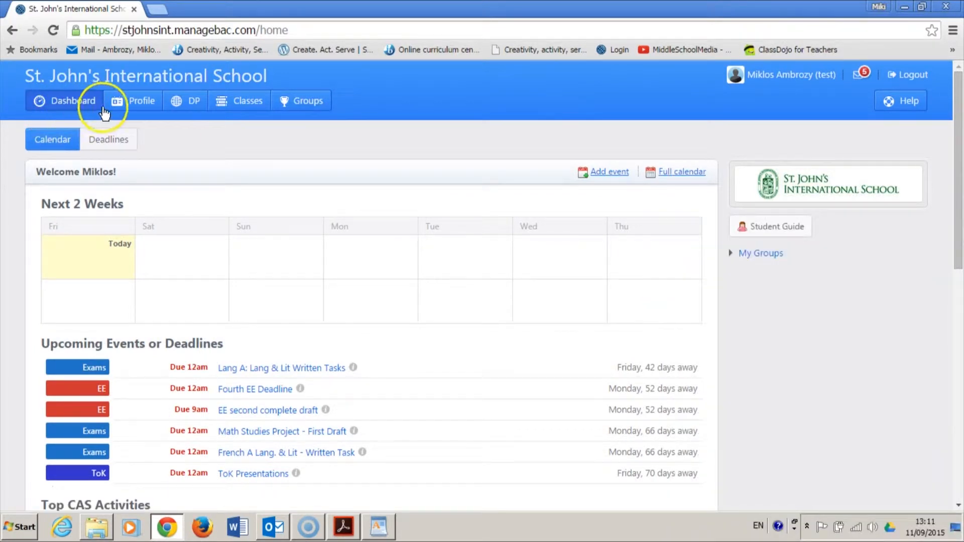
{"action": "left_click", "coordinate": [191, 100]}
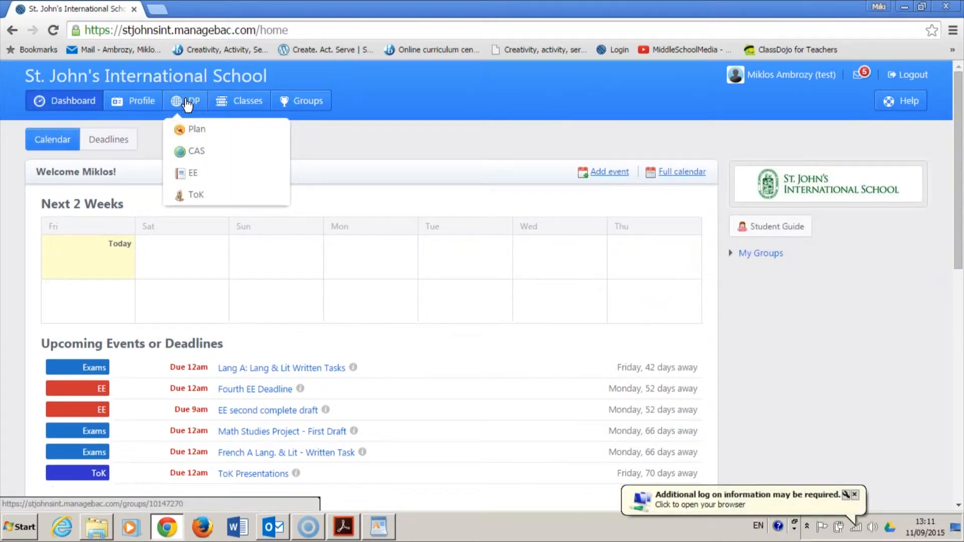
{"action": "mouse_move", "coordinate": [185, 148]}
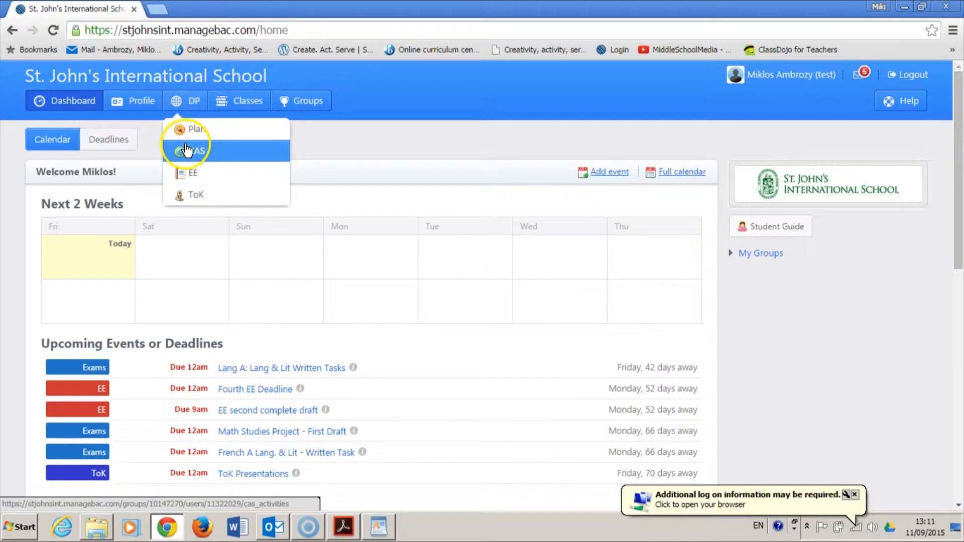
{"action": "left_click", "coordinate": [197, 151]}
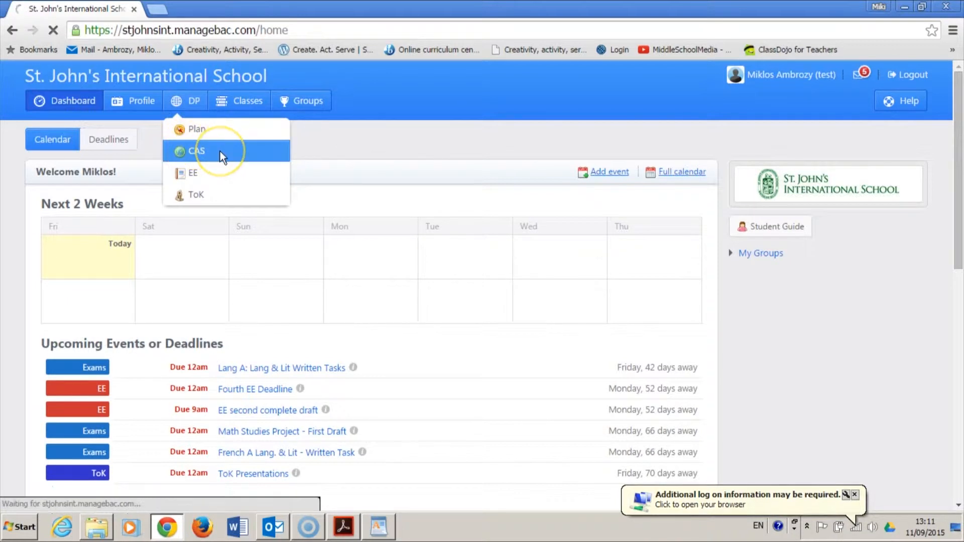
{"action": "left_click", "coordinate": [197, 151]}
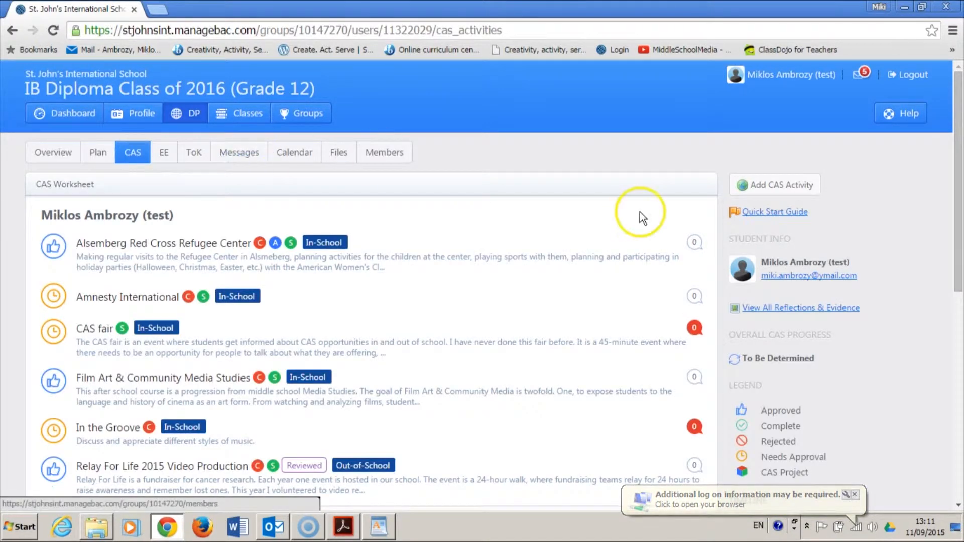
{"action": "scroll", "scroll_direction": "down", "scroll_amount": 3}
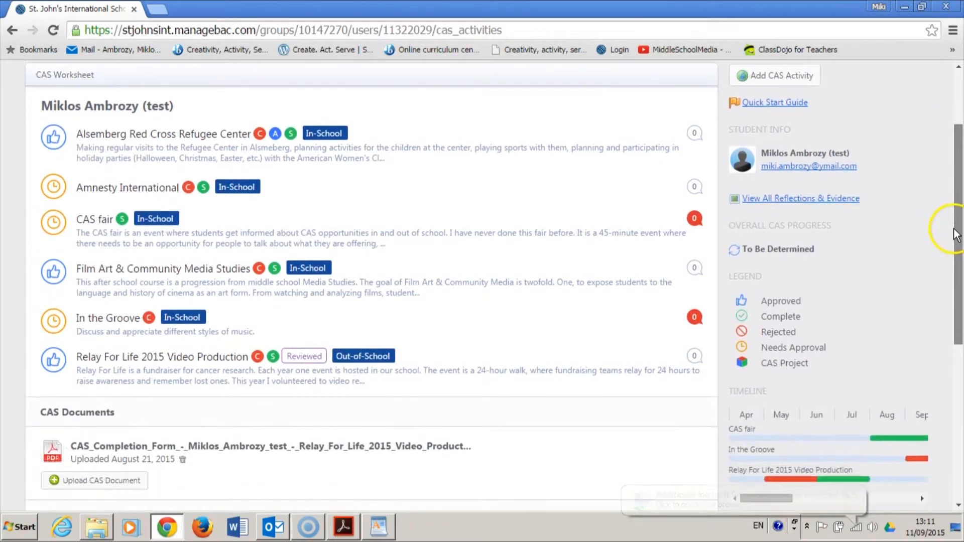
{"action": "scroll", "scroll_direction": "down", "scroll_amount": 3}
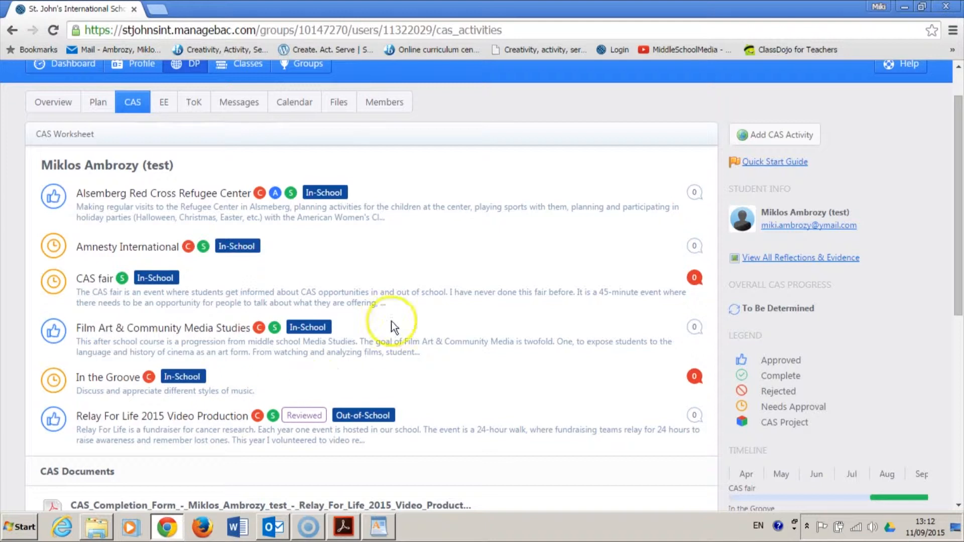
{"action": "mouse_move", "coordinate": [779, 137]}
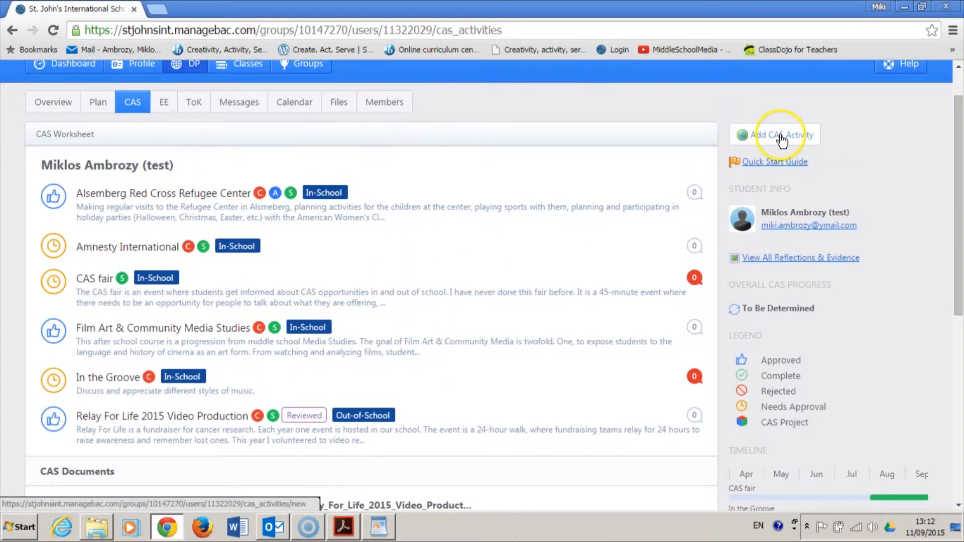
Start a new CAS activity and go to page 6 of the FinalCatalogue PDF.
{"action": "left_click", "coordinate": [776, 135]}
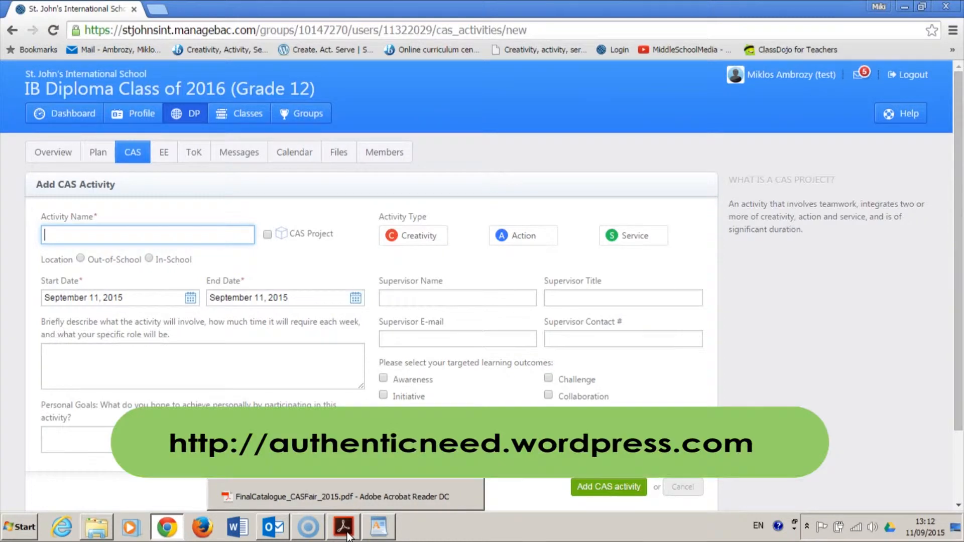
{"action": "left_click", "coordinate": [343, 525]}
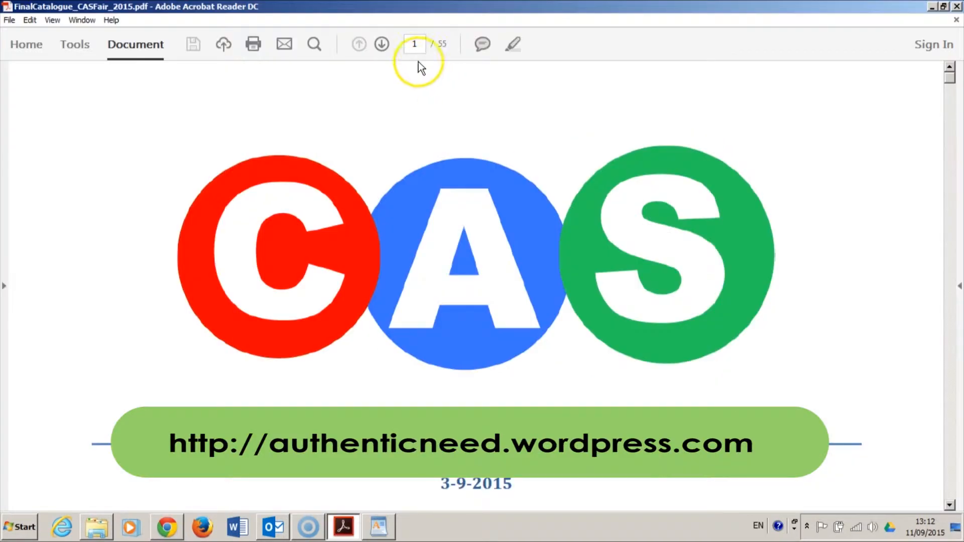
{"action": "type", "text": "6"}
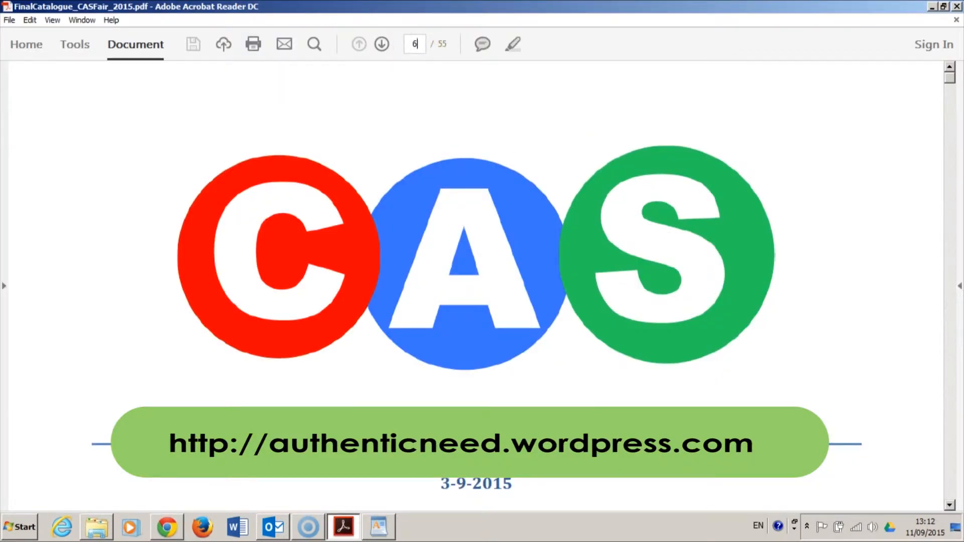
{"action": "scroll", "scroll_direction": "down", "scroll_amount": 3}
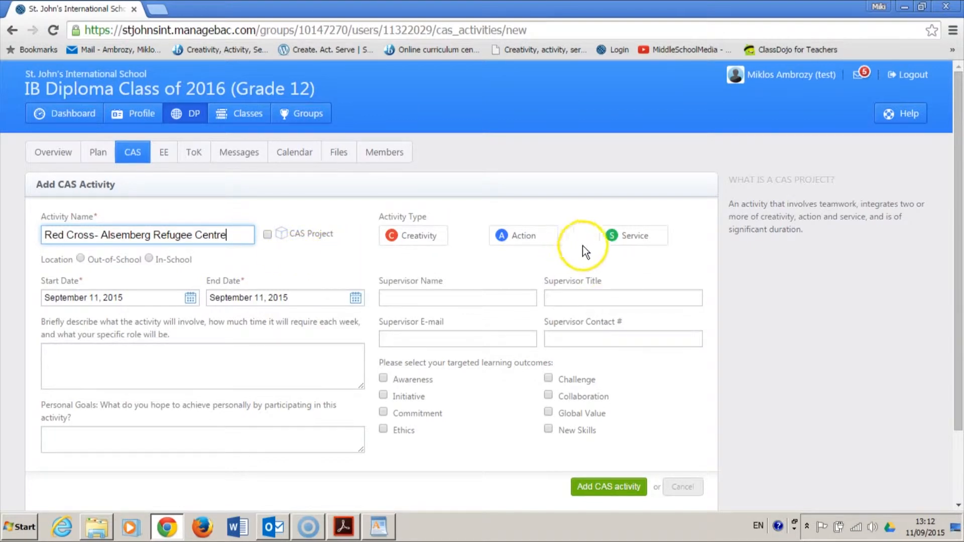
Make the activity Service, running September 11, 2015 to May 20, 2016.
{"action": "left_click", "coordinate": [633, 235]}
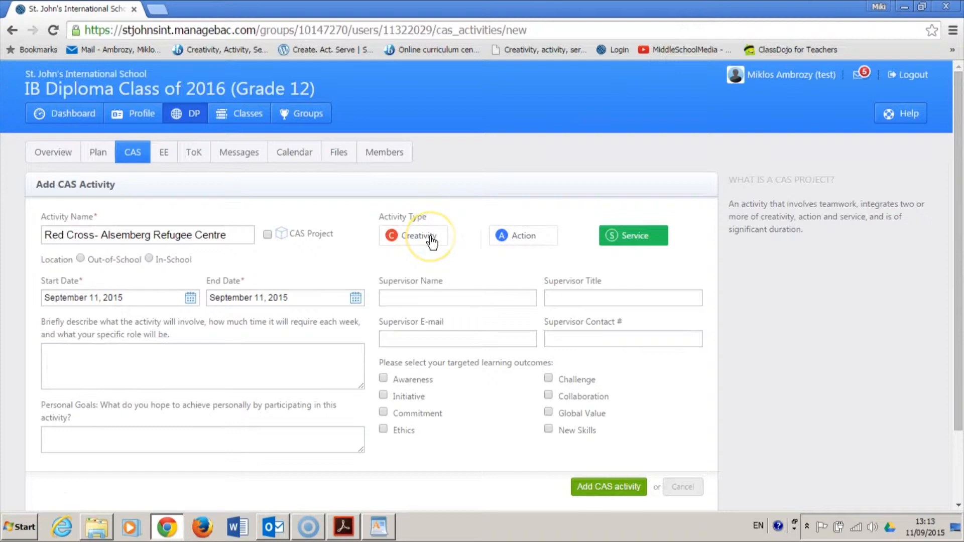
{"action": "left_click", "coordinate": [190, 298]}
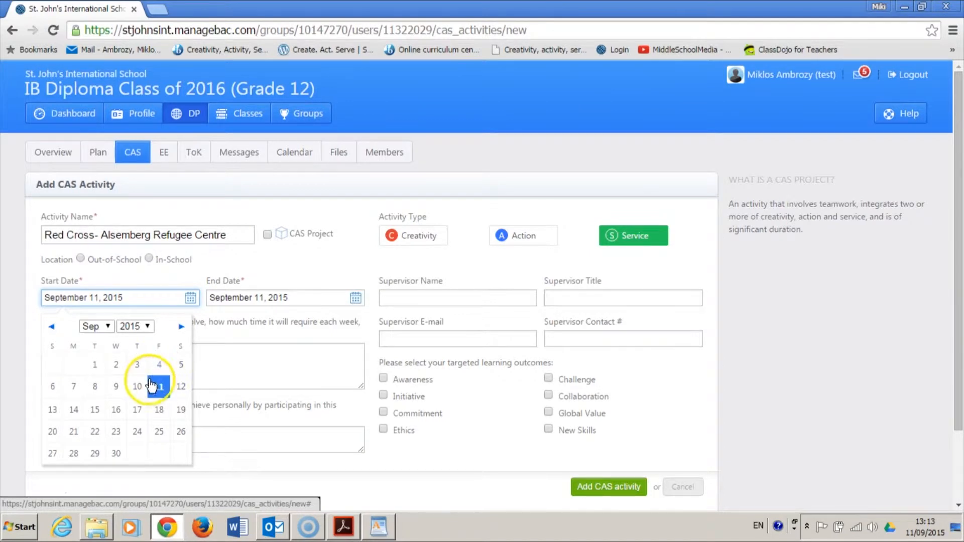
{"action": "left_click", "coordinate": [158, 386]}
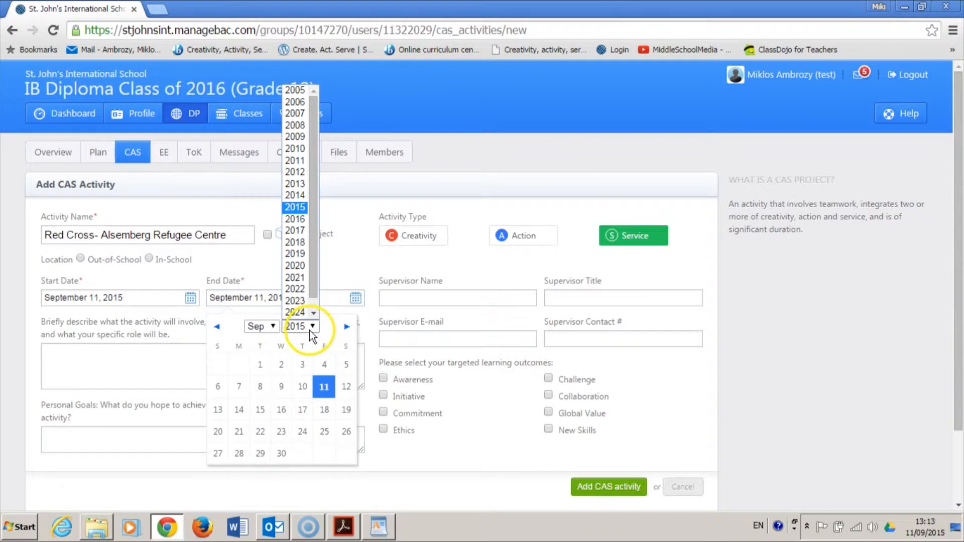
{"action": "left_click", "coordinate": [295, 219]}
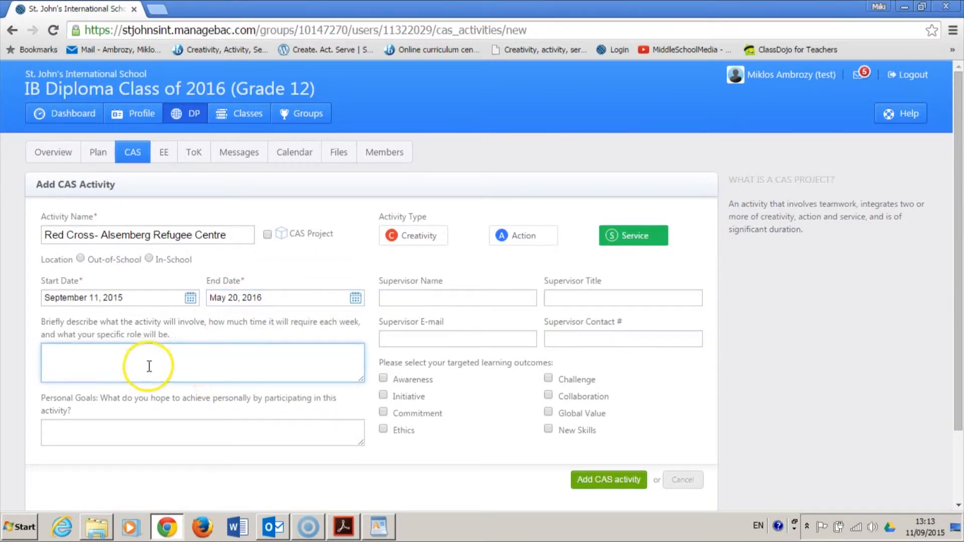
{"action": "left_click", "coordinate": [342, 526]}
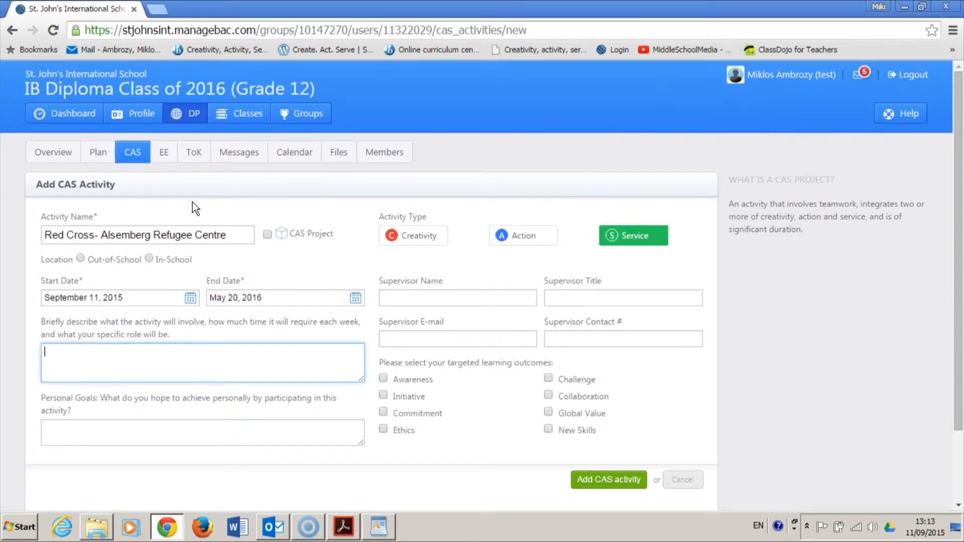
{"action": "left_click", "coordinate": [343, 541]}
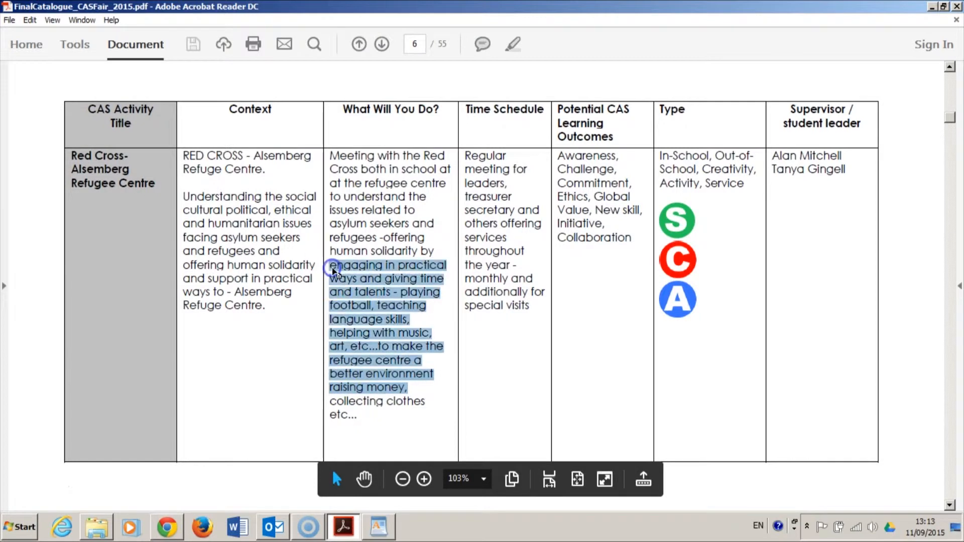
Select the practical-help text in the Red Cross 'What Will You Do?' column.
{"action": "left_click_drag", "start_coordinate": [332, 271], "coordinate": [332, 155]}
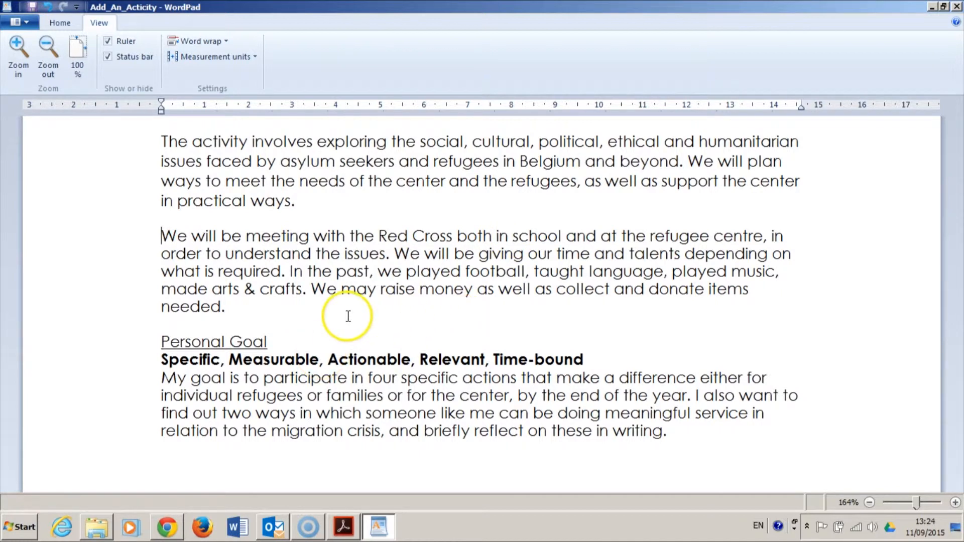
{"action": "mouse_move", "coordinate": [129, 293]}
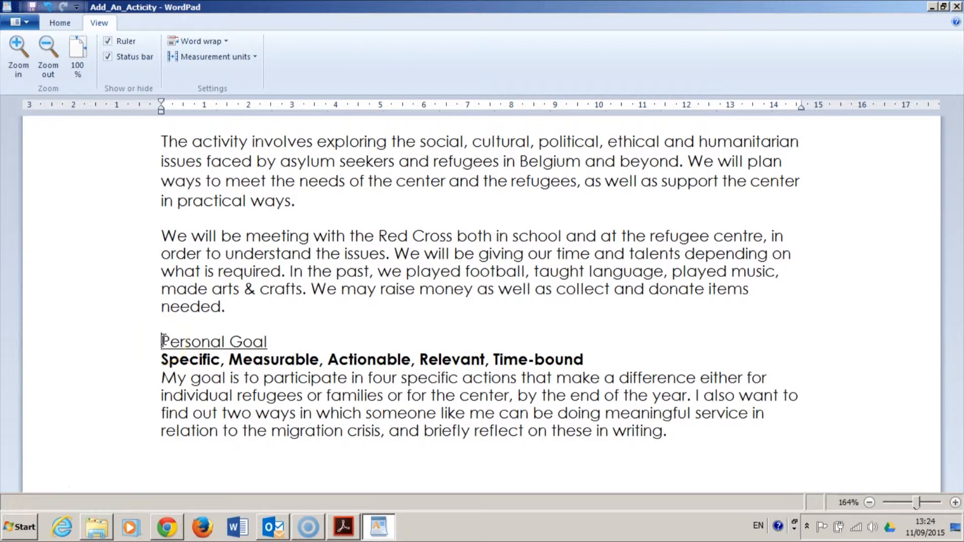
{"action": "mouse_move", "coordinate": [333, 331]}
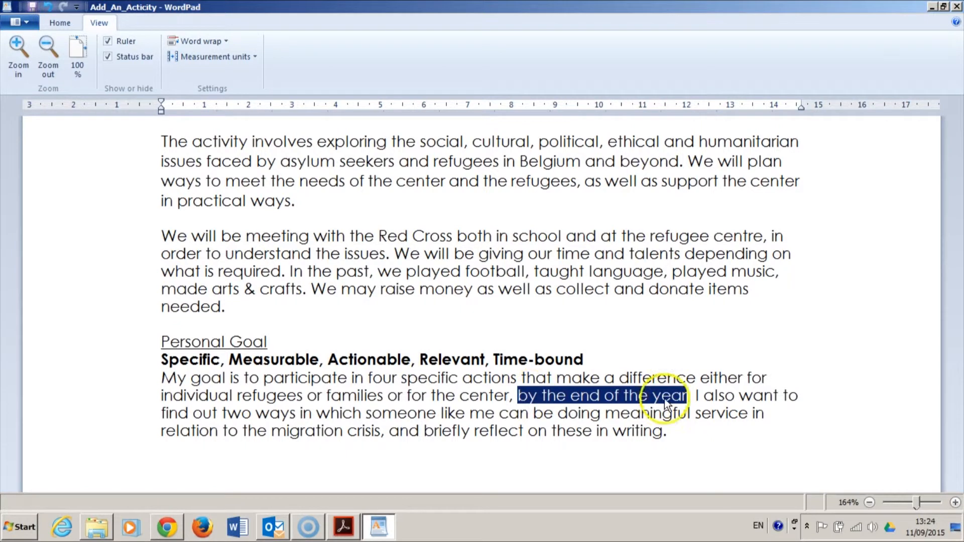
End the personal goal paragraph with 'about 300 words for each reflection.'.
{"action": "double_click", "coordinate": [273, 413]}
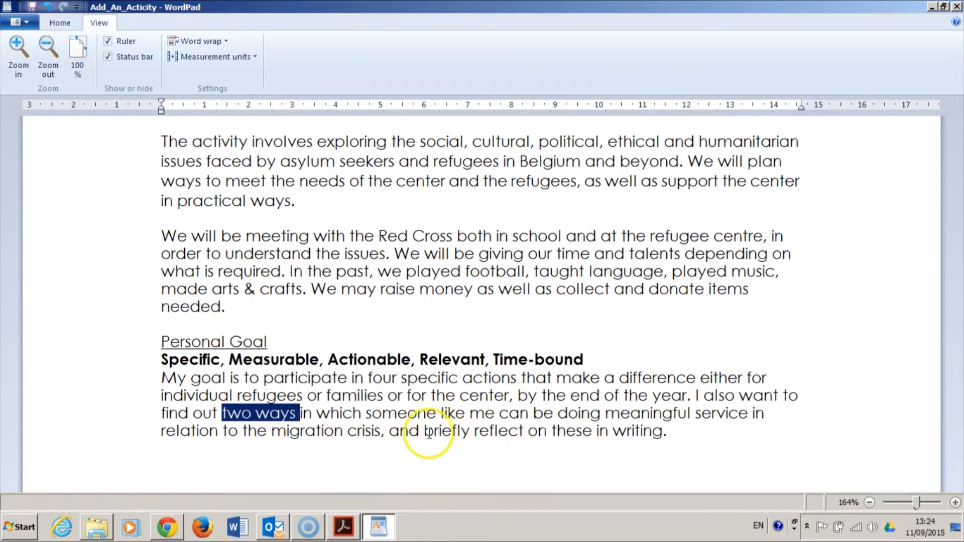
{"action": "left_click_drag", "start_coordinate": [422, 430], "coordinate": [660, 430]}
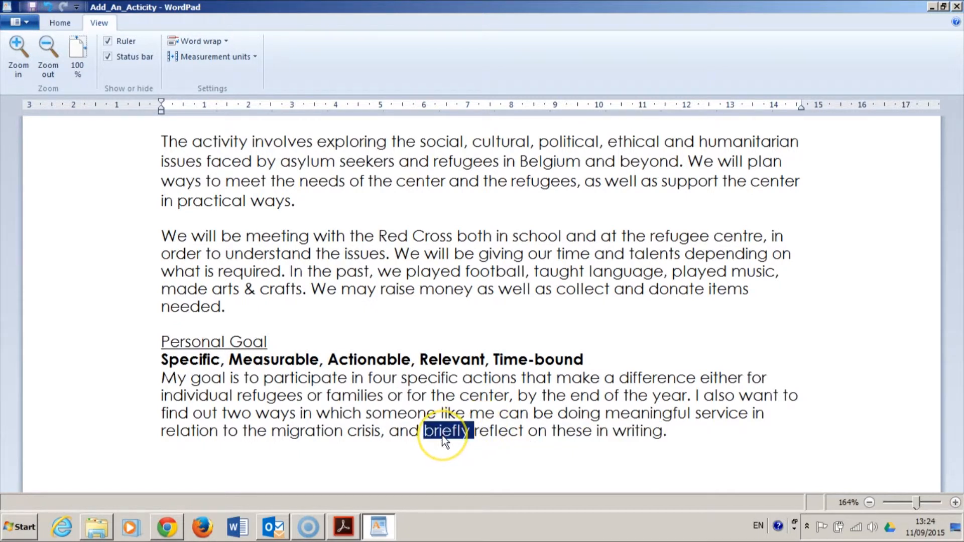
{"action": "mouse_move", "coordinate": [663, 432]}
{"action": "type", "text": ", "}
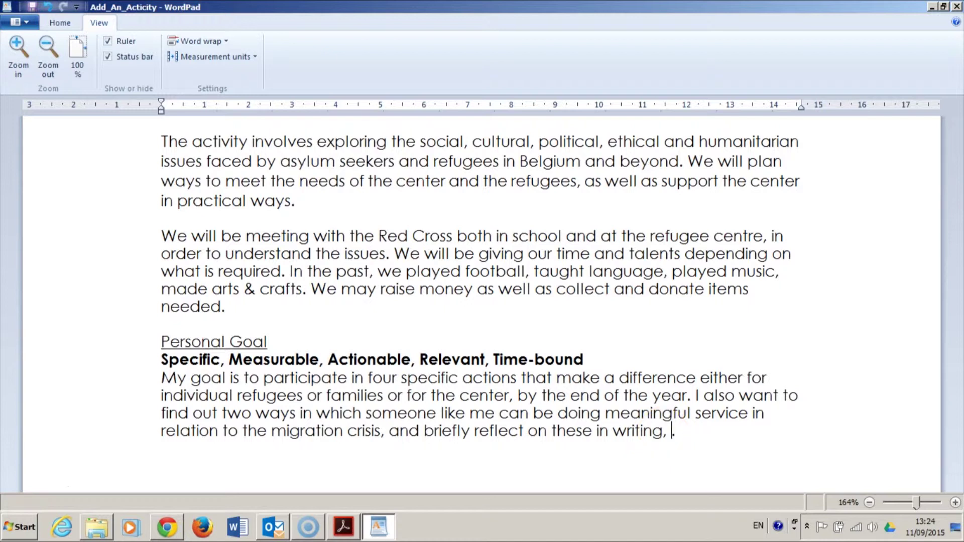
{"action": "type", "text": "about 300 words"}
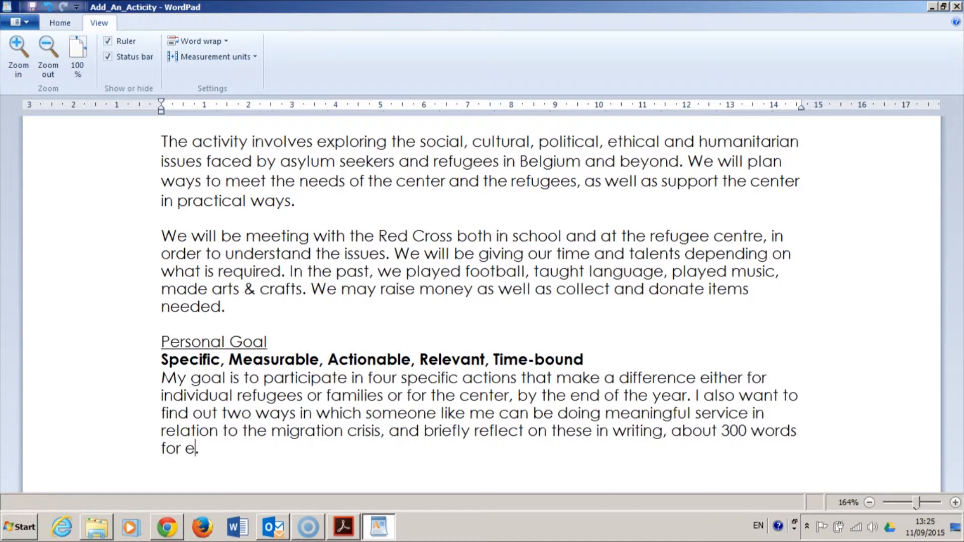
{"action": "type", "text": "ach reflec"}
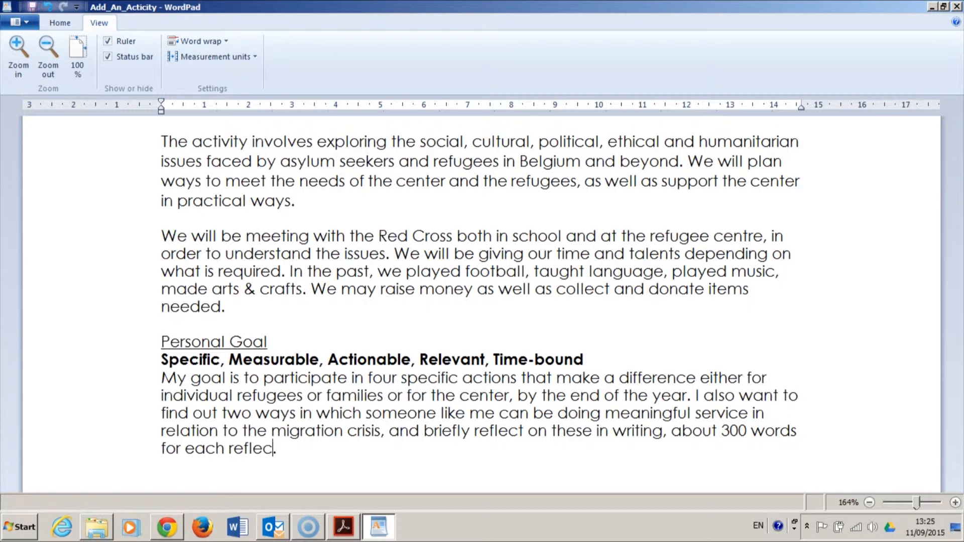
{"action": "type", "text": "tion."}
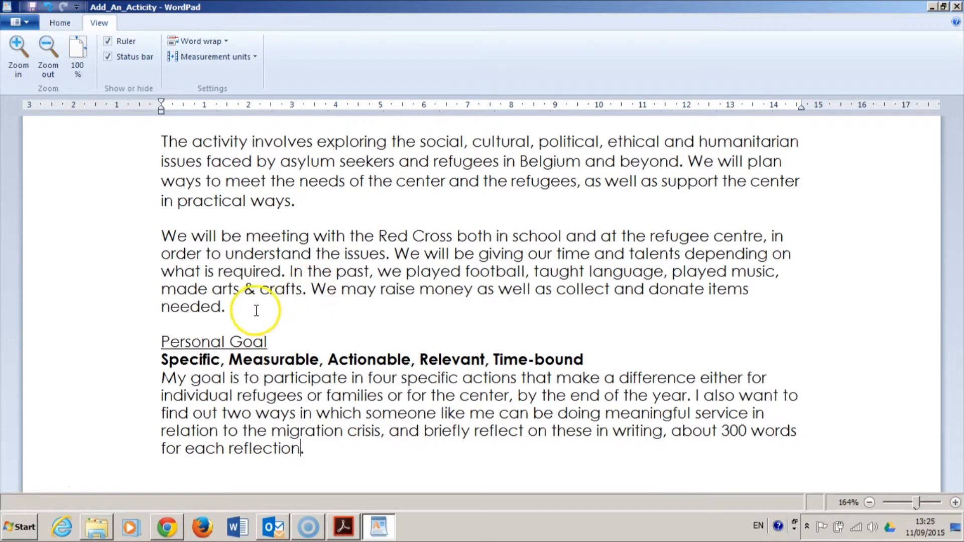
Paste the WordPad description and personal goal paragraphs into the ManageBac form.
{"action": "left_click_drag", "start_coordinate": [161, 141], "coordinate": [223, 306]}
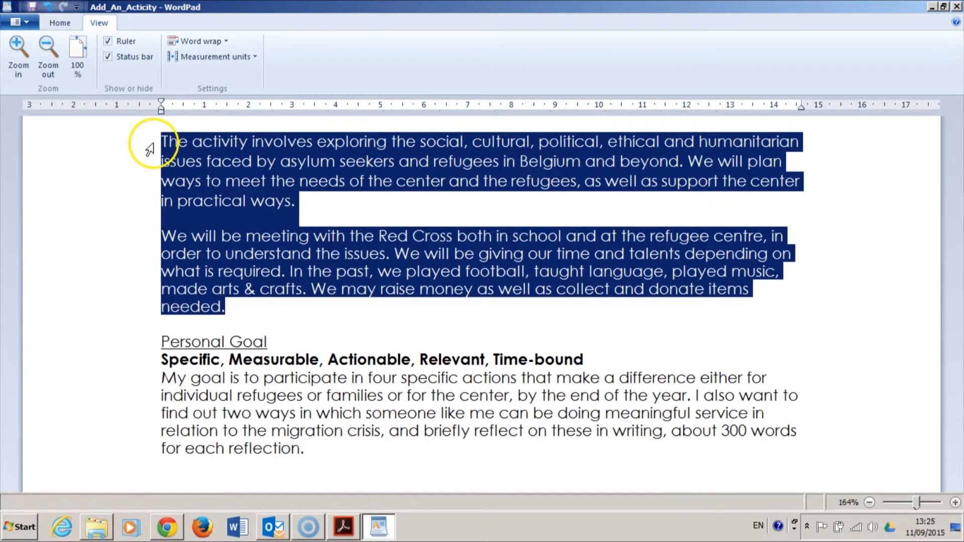
{"action": "left_click", "coordinate": [164, 526]}
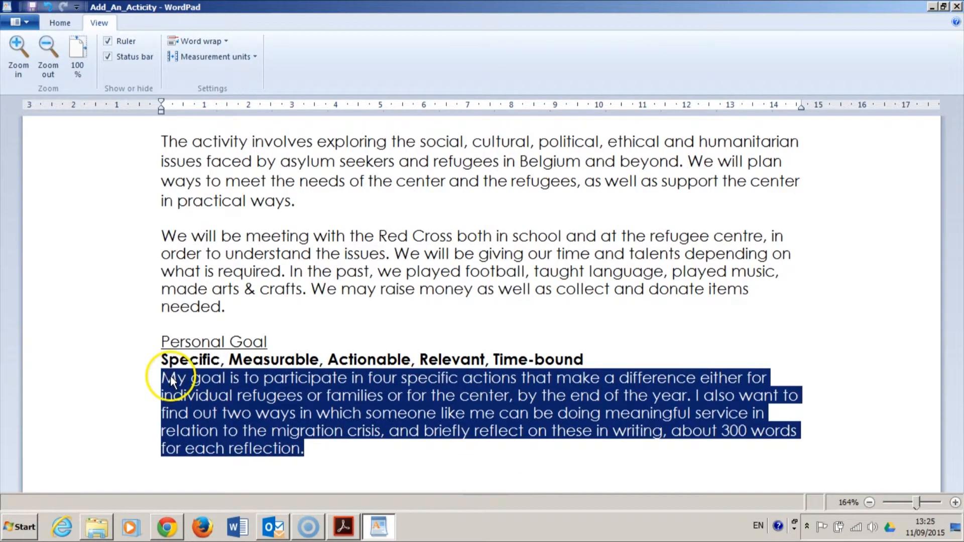
{"action": "left_click", "coordinate": [165, 527]}
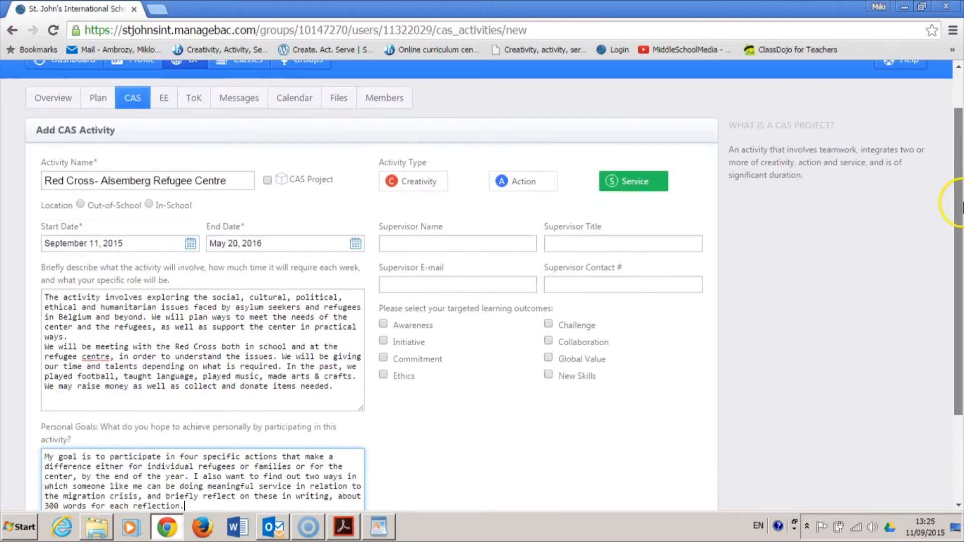
{"action": "scroll", "scroll_direction": "down", "scroll_amount": 3}
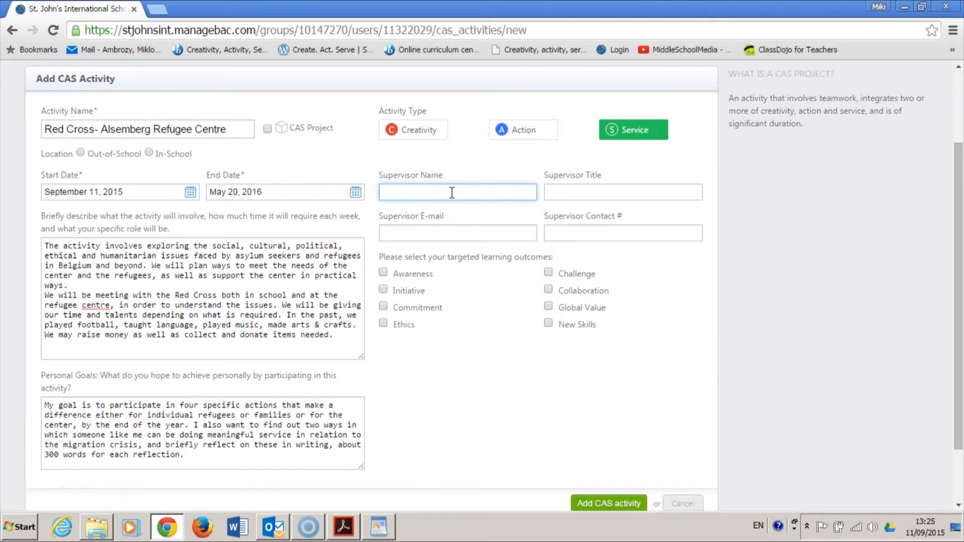
{"action": "type", "text": "Alan Mitchell"}
{"action": "left_click", "coordinate": [623, 192]}
{"action": "type", "text": "Teacher"}
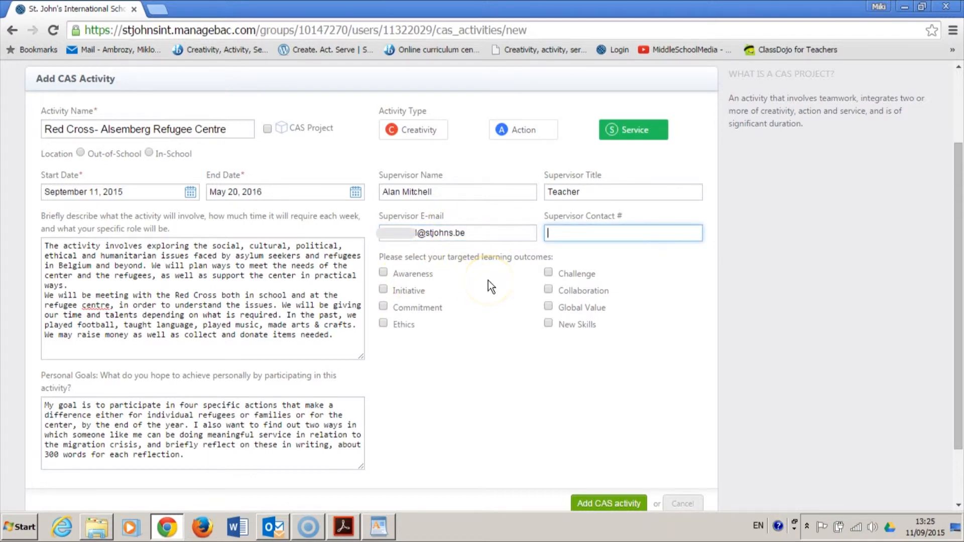
{"action": "mouse_move", "coordinate": [496, 291]}
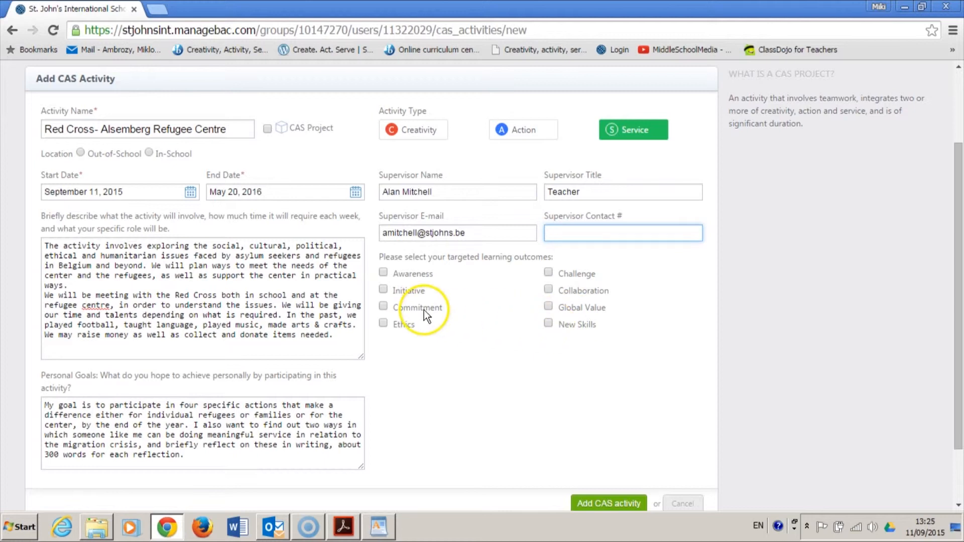
Tick Global Value, Ethics, Commitment, Awareness, Challenge, Collaboration and Initiative outcomes.
{"action": "left_click", "coordinate": [548, 307]}
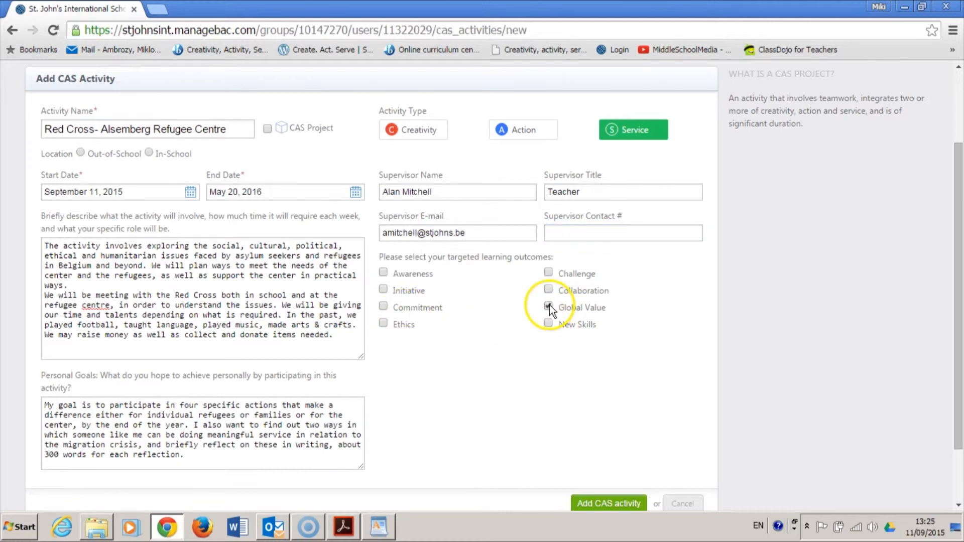
{"action": "left_click", "coordinate": [548, 308]}
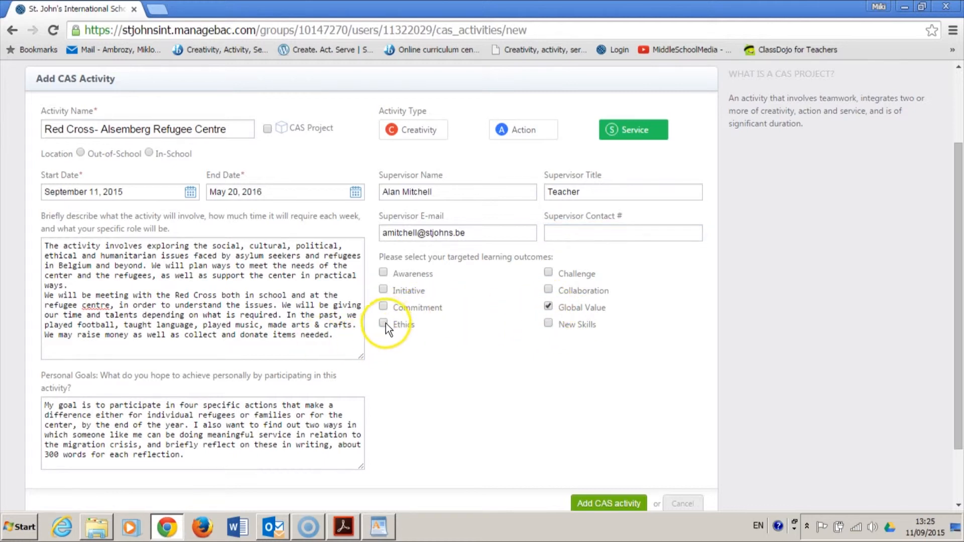
{"action": "left_click", "coordinate": [383, 323]}
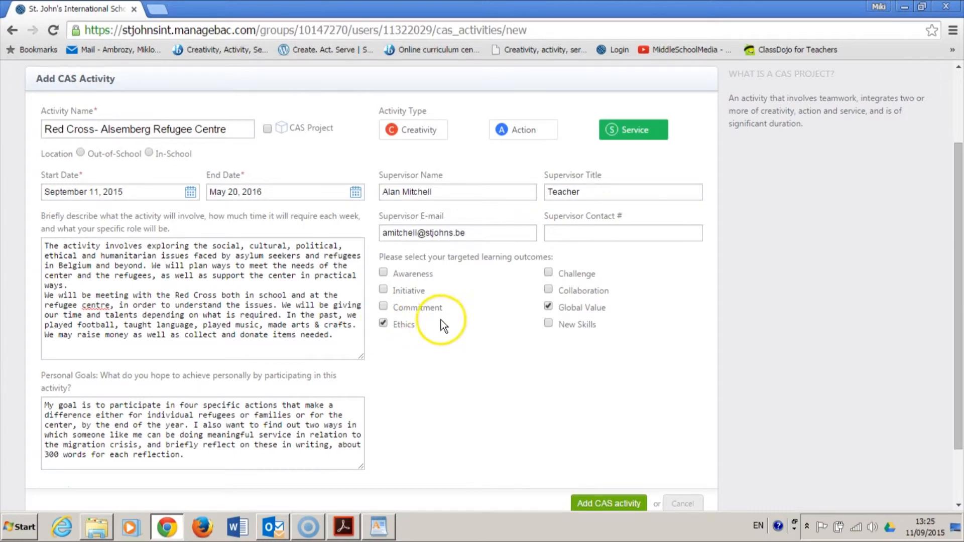
{"action": "mouse_move", "coordinate": [416, 331]}
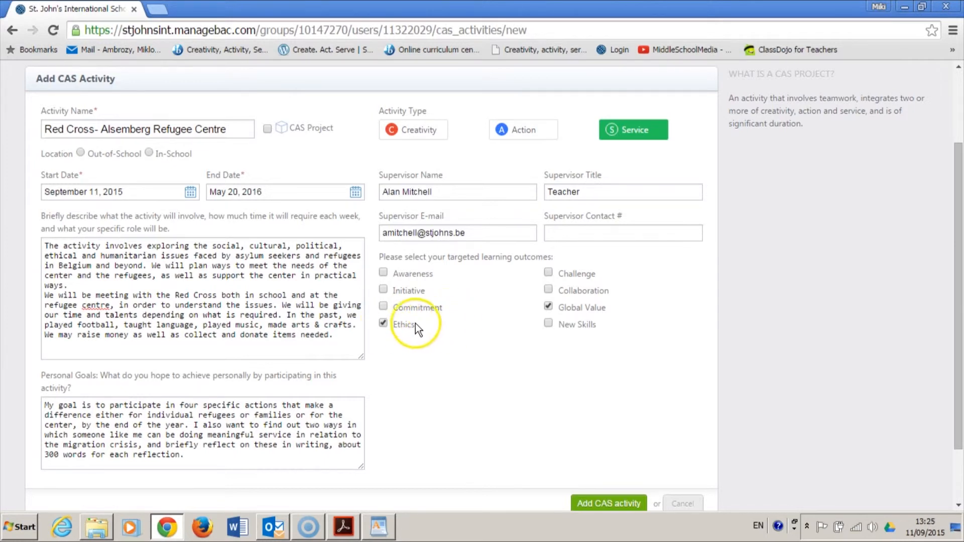
{"action": "left_click", "coordinate": [383, 307]}
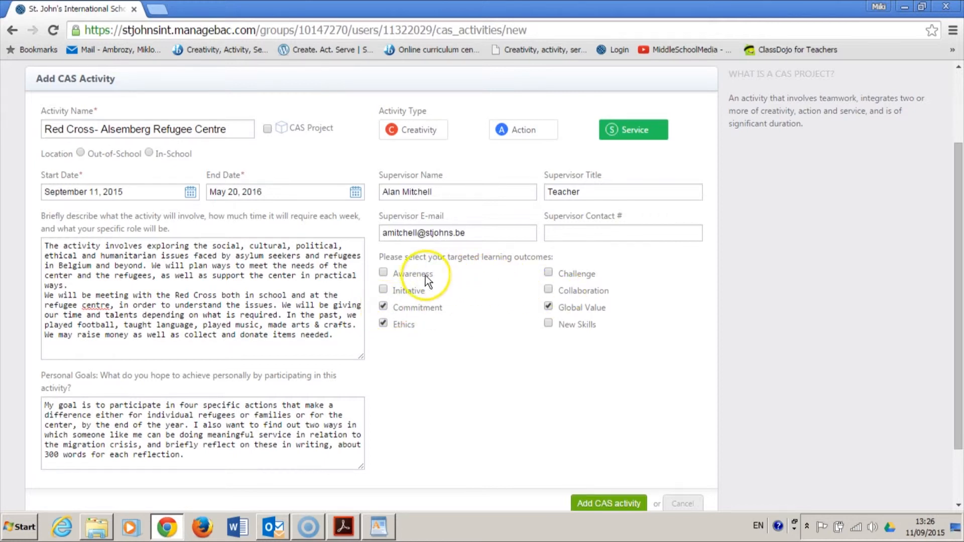
{"action": "left_click", "coordinate": [383, 272]}
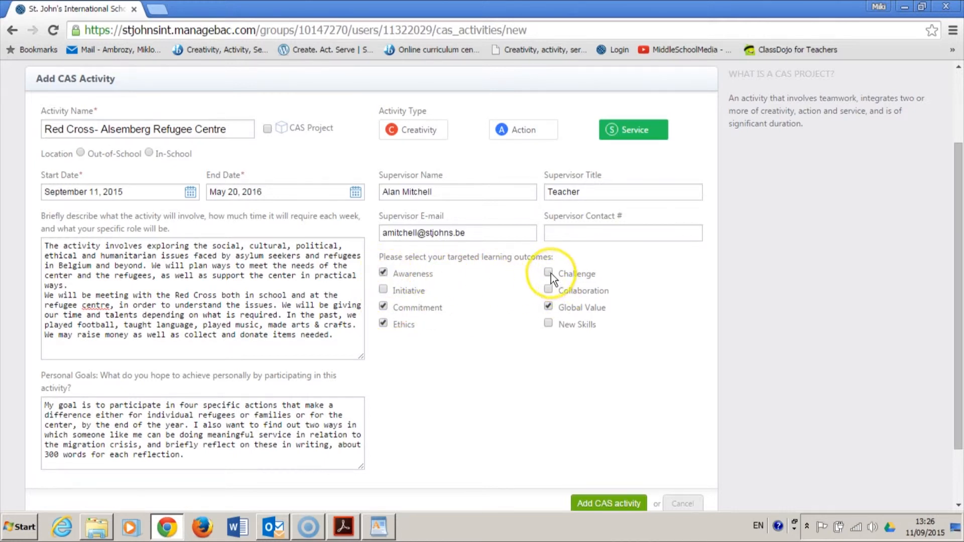
{"action": "left_click", "coordinate": [548, 273]}
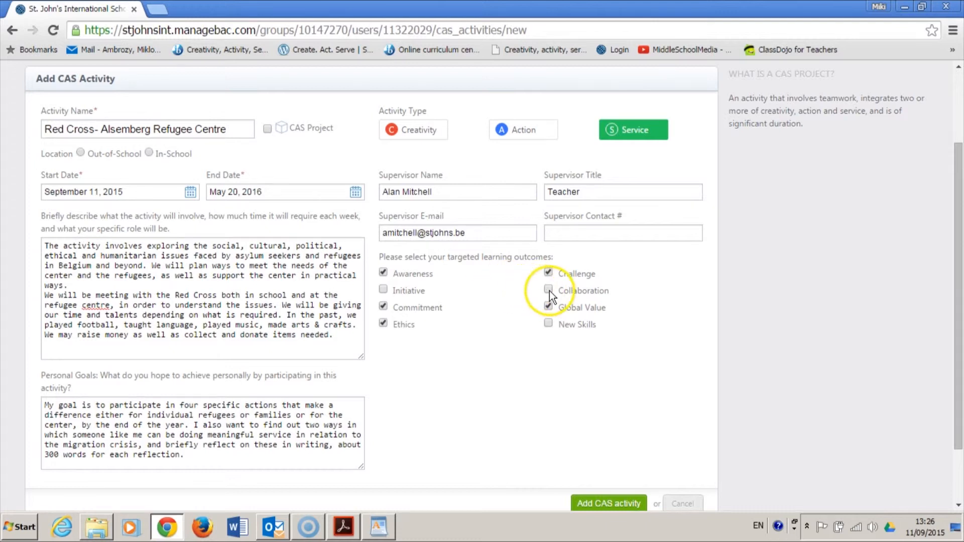
{"action": "left_click", "coordinate": [548, 290]}
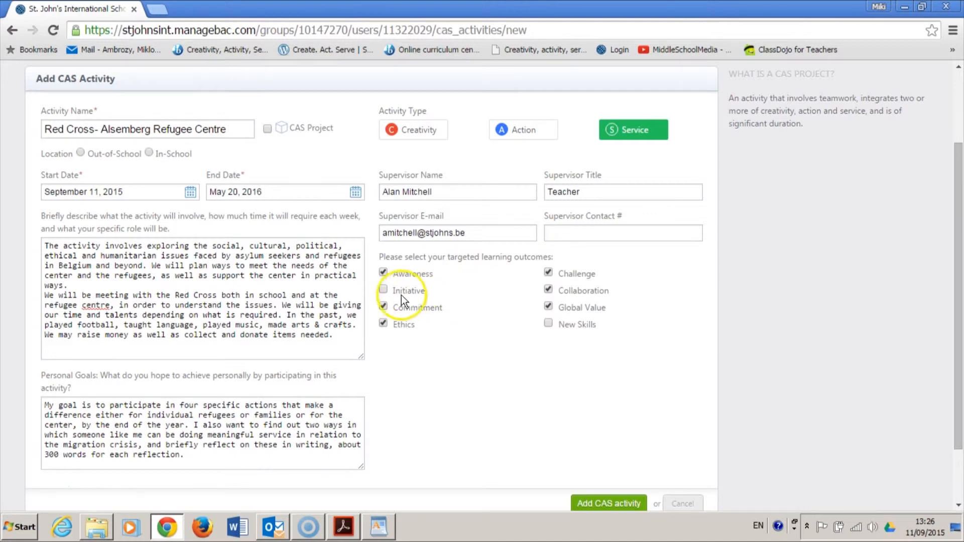
{"action": "left_click", "coordinate": [382, 290]}
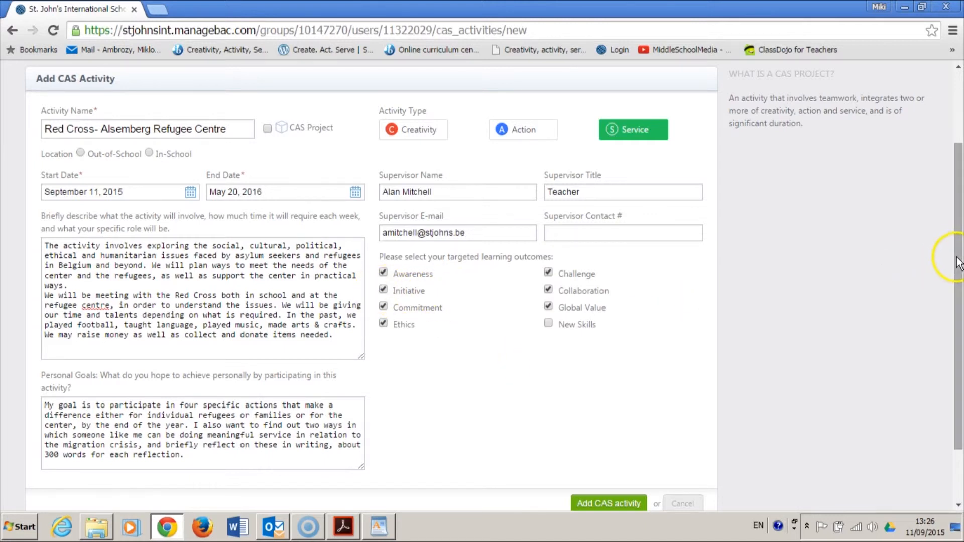
{"action": "scroll", "scroll_direction": "down", "scroll_amount": 3}
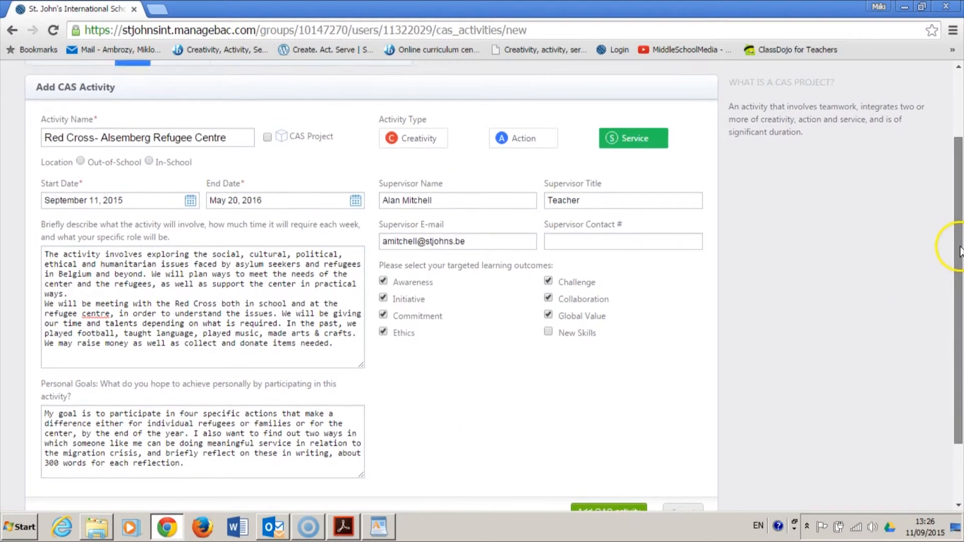
Choose the Out-of-School location after the blank-location error and resubmit the activity.
{"action": "left_click", "coordinate": [614, 453]}
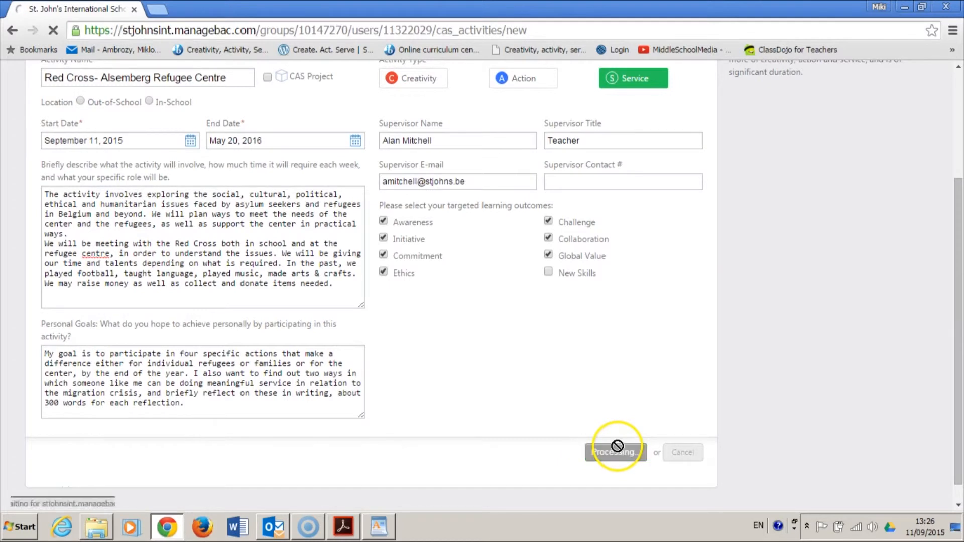
{"action": "left_click", "coordinate": [615, 452]}
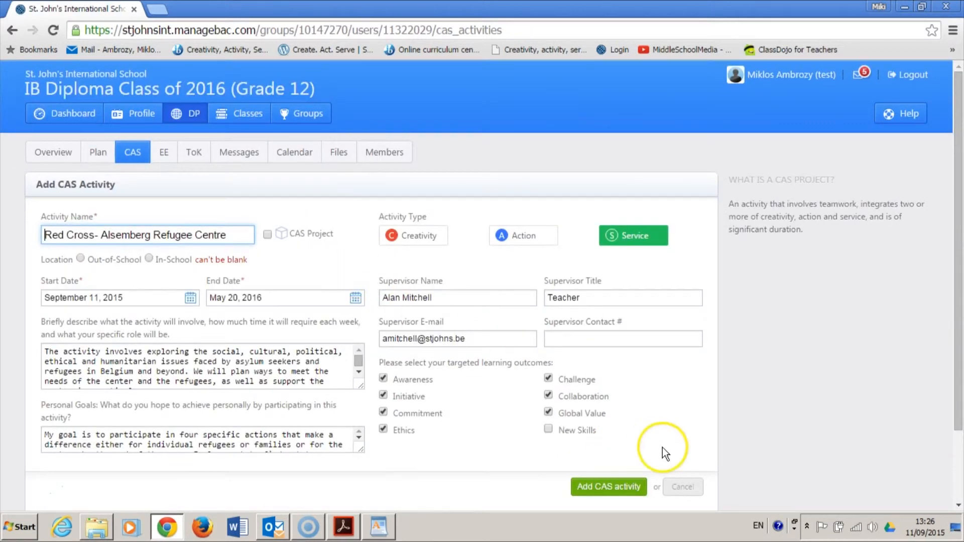
{"action": "mouse_move", "coordinate": [699, 353]}
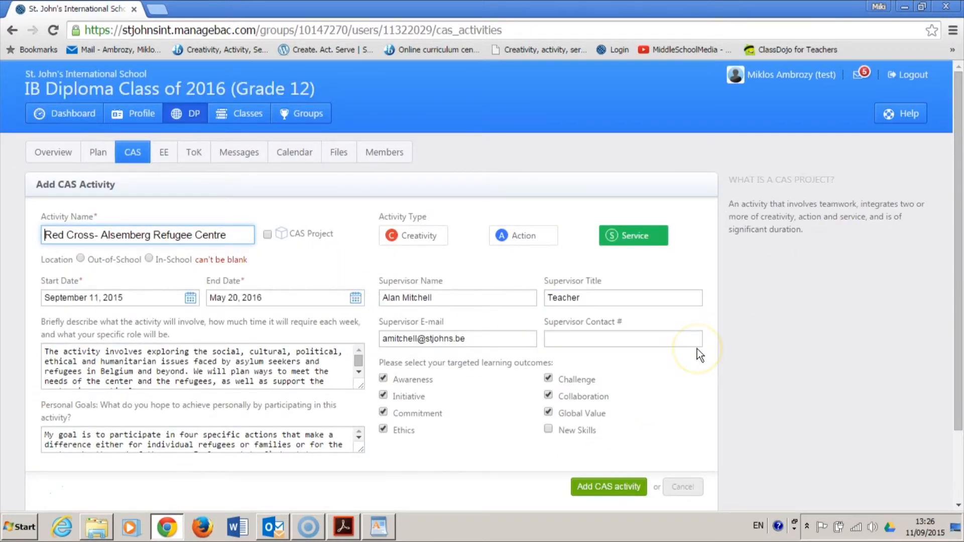
{"action": "mouse_move", "coordinate": [661, 281]}
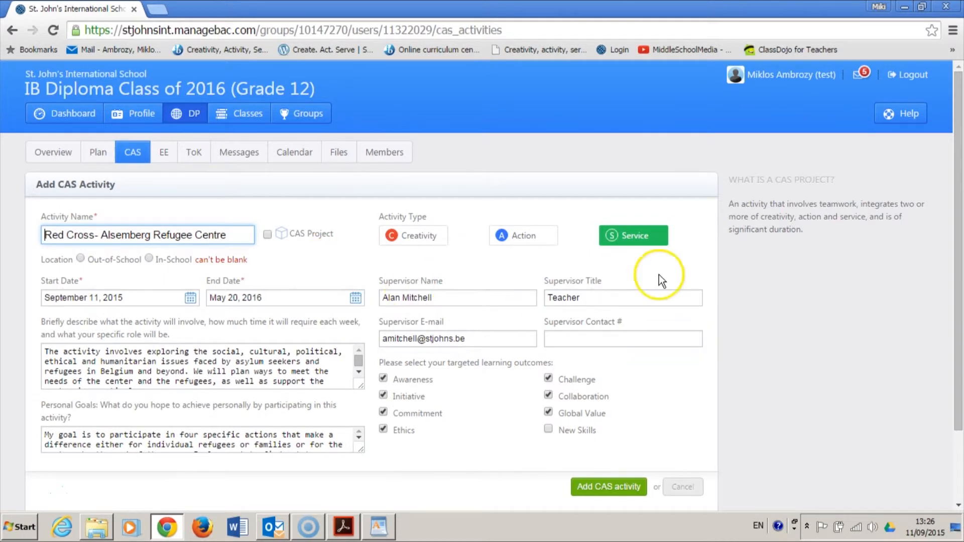
{"action": "scroll", "scroll_direction": "down", "scroll_amount": 3}
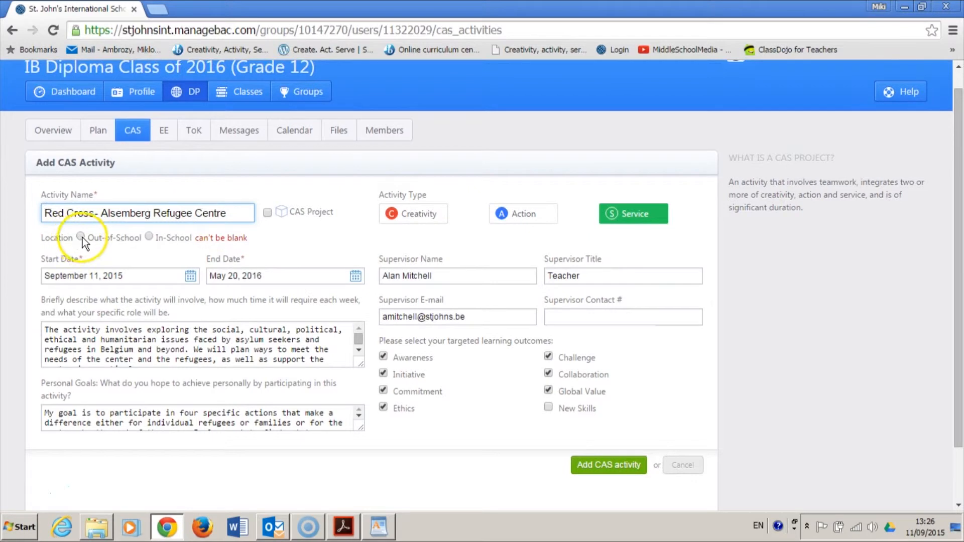
{"action": "mouse_move", "coordinate": [119, 239]}
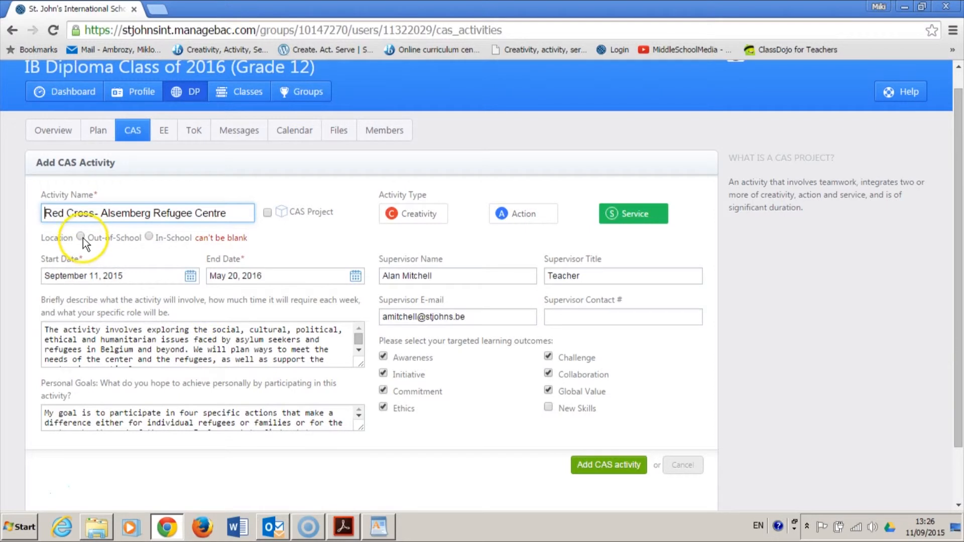
{"action": "left_click", "coordinate": [80, 237]}
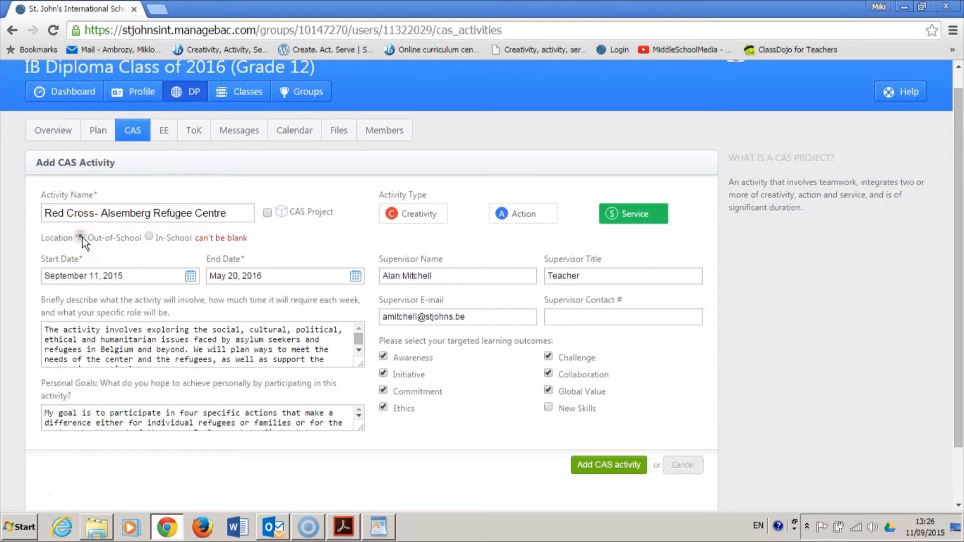
{"action": "left_click", "coordinate": [608, 465]}
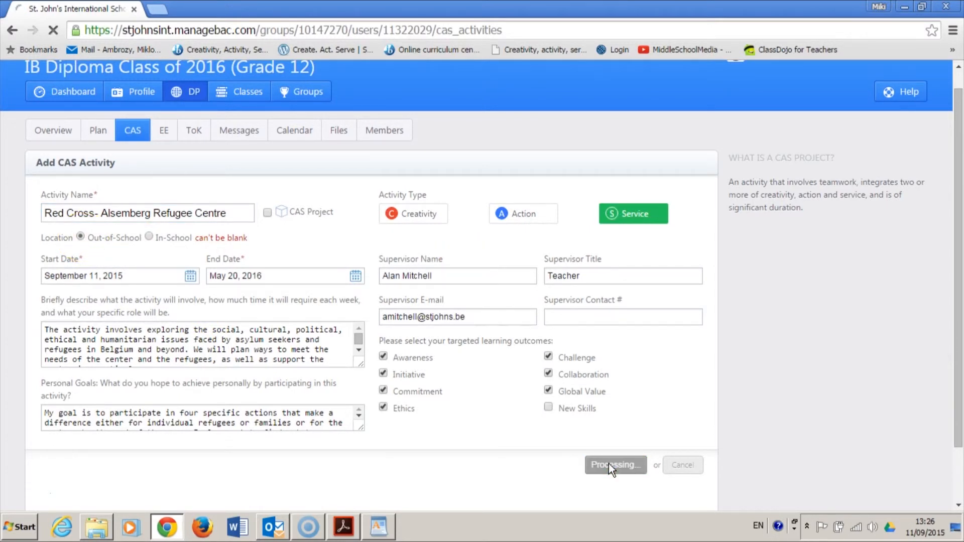
Submit the Red Cross- Alsemberg Refugee Centre activity and scroll to find it in the worksheet.
{"action": "left_click", "coordinate": [615, 465]}
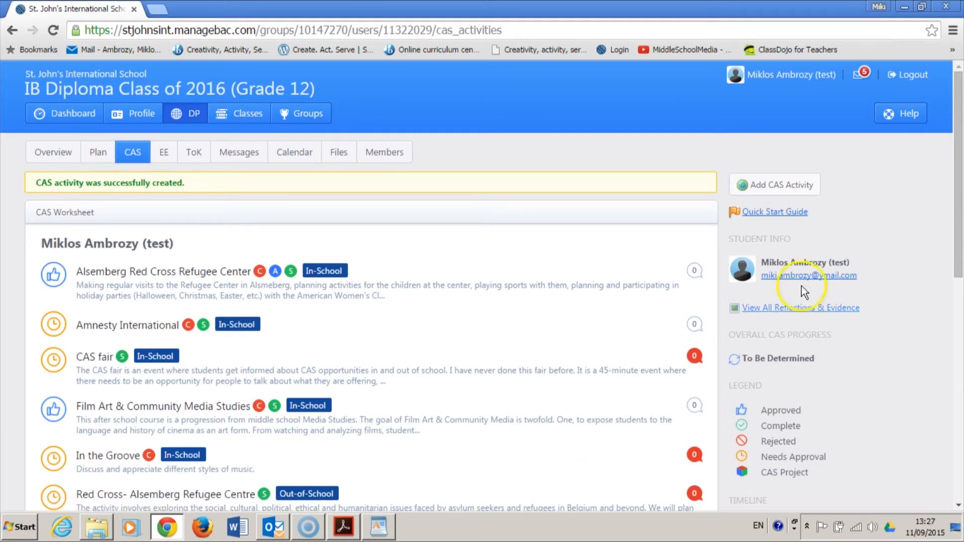
{"action": "scroll", "scroll_direction": "down", "scroll_amount": 3}
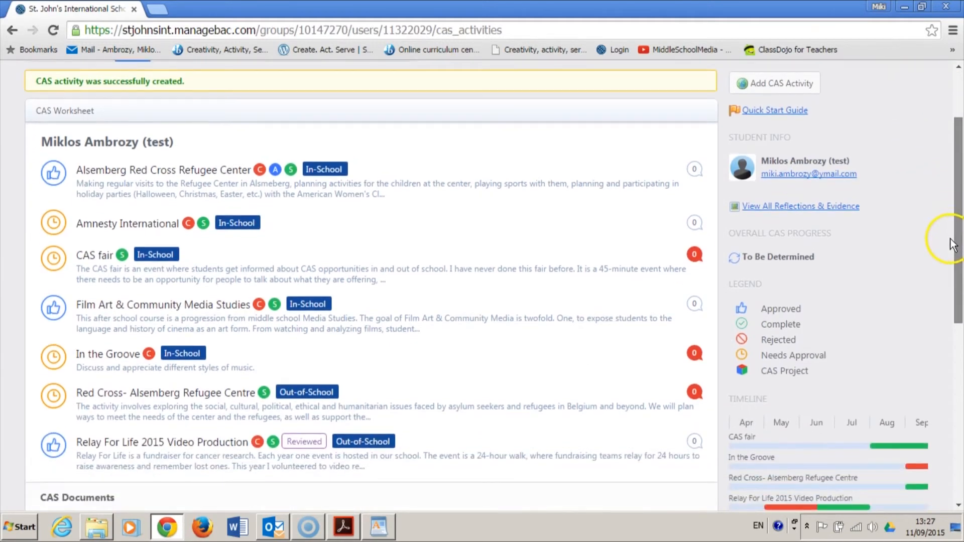
{"action": "scroll", "scroll_direction": "down", "scroll_amount": 3}
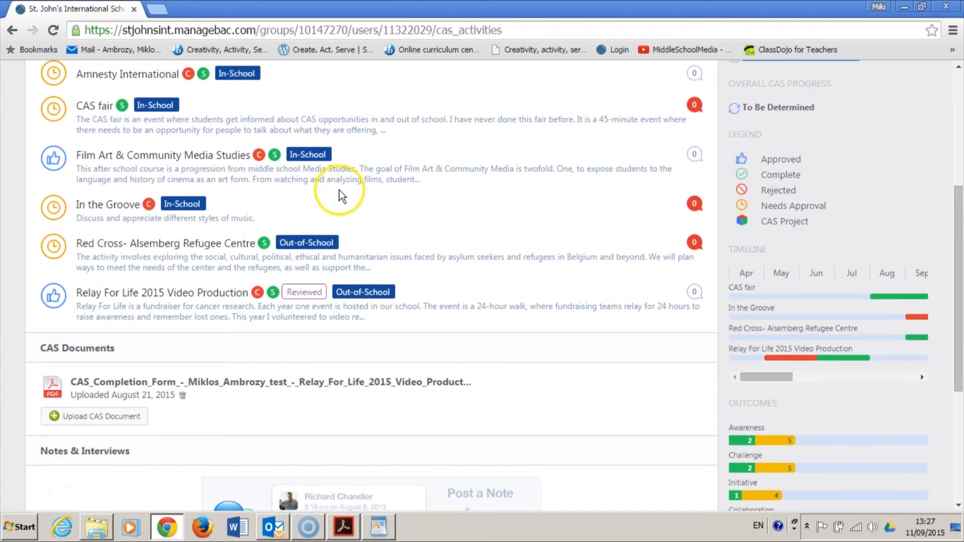
{"action": "mouse_move", "coordinate": [240, 233]}
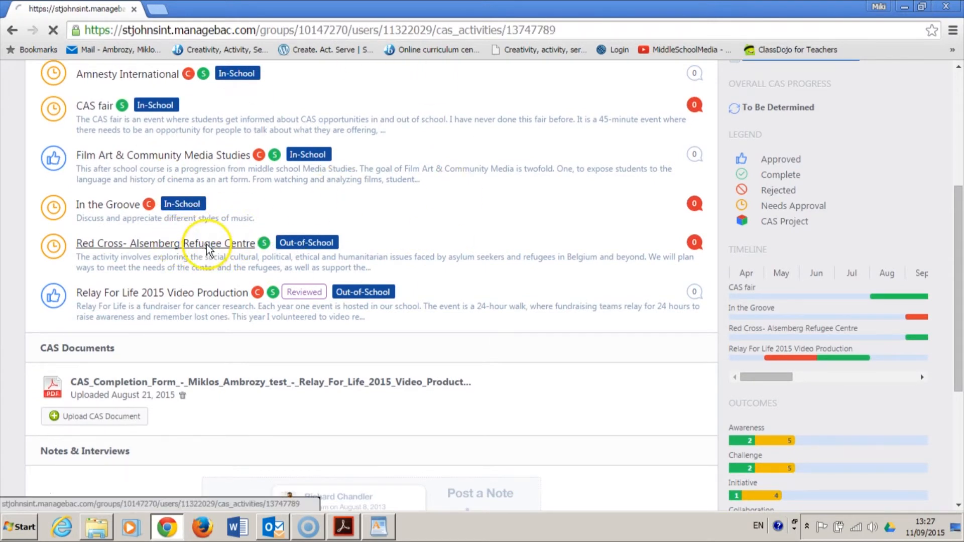
Review the Red Cross- Alsemberg Refugee Centre page's description, goals, outcomes and supervisor, then its reflections.
{"action": "left_click", "coordinate": [166, 243]}
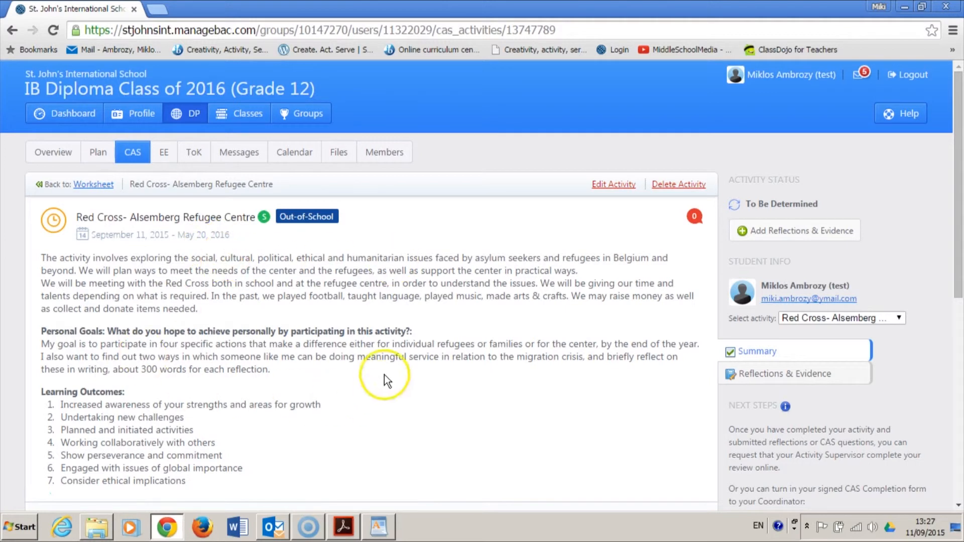
{"action": "scroll", "scroll_direction": "down", "scroll_amount": 3}
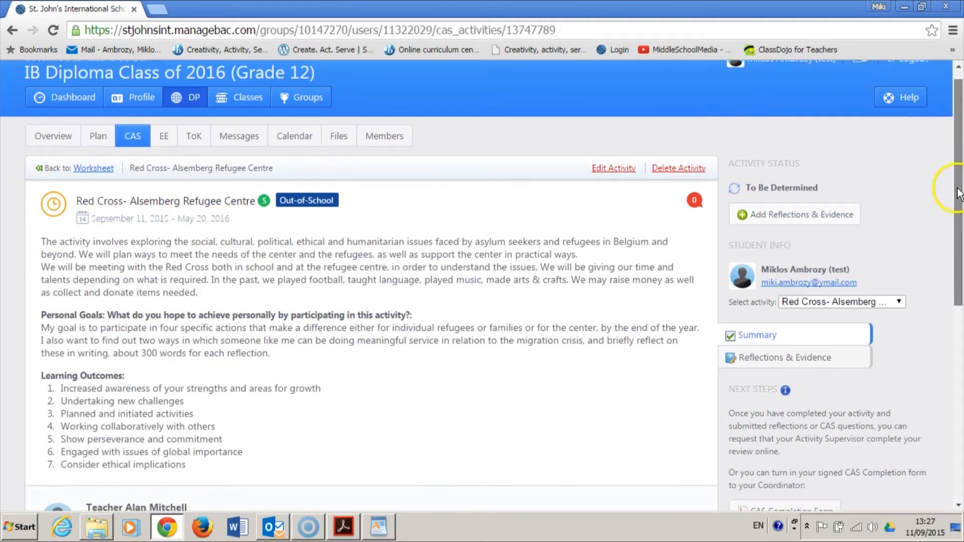
{"action": "scroll", "scroll_direction": "down", "scroll_amount": 3}
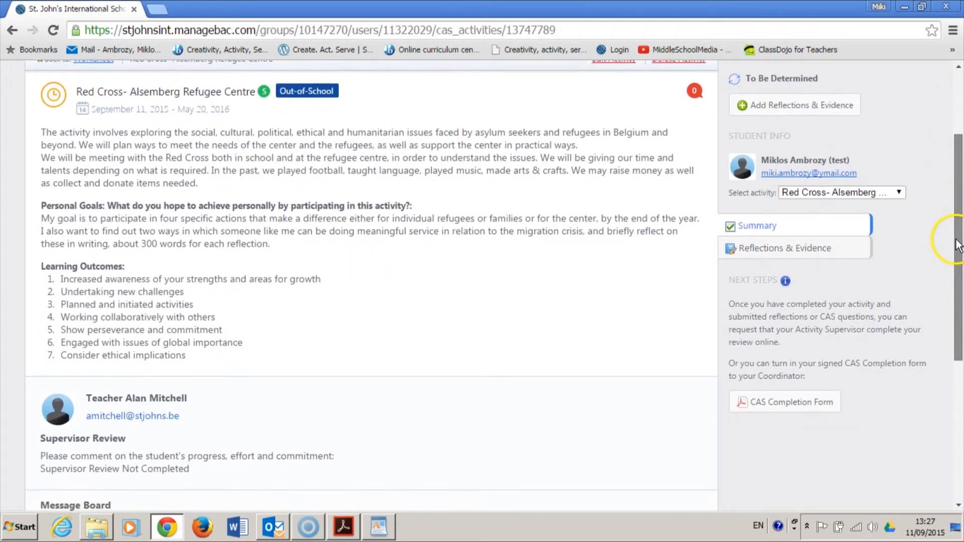
{"action": "scroll", "scroll_direction": "down", "scroll_amount": 3}
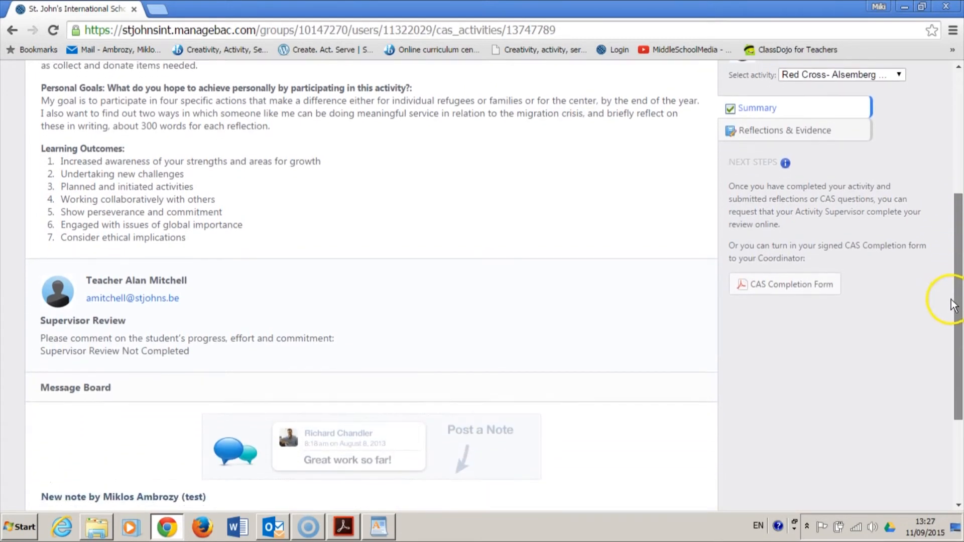
{"action": "scroll", "scroll_direction": "down", "scroll_amount": 3}
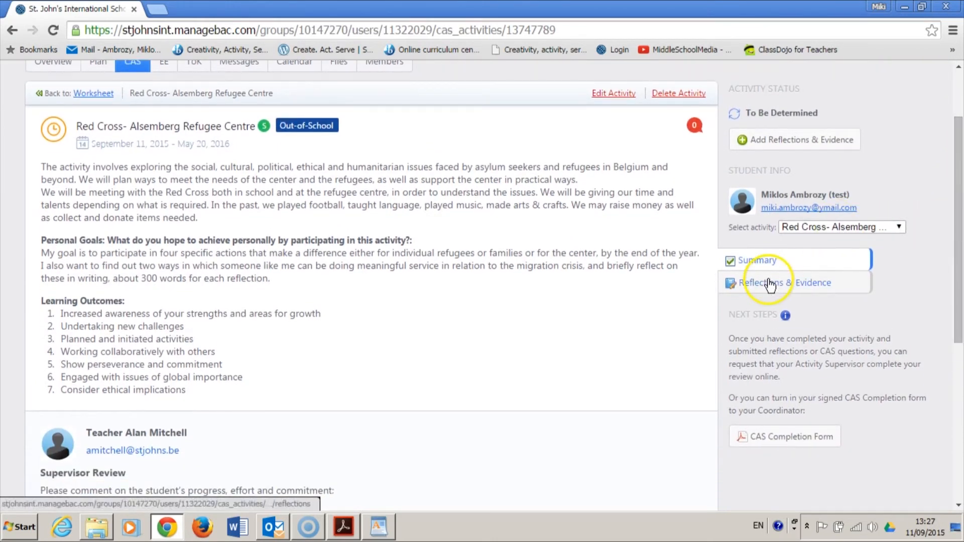
{"action": "left_click", "coordinate": [93, 93]}
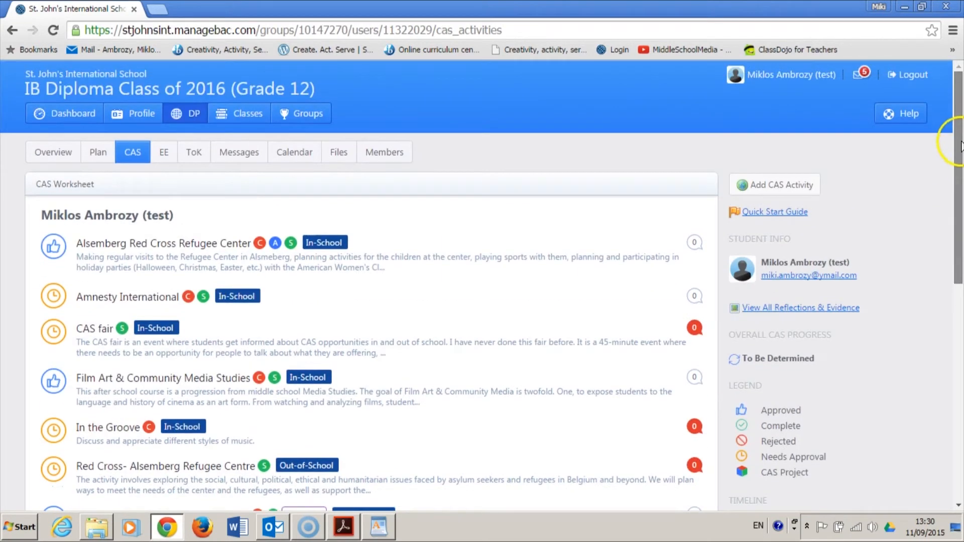
Open the approved Alsemberg Red Cross Refugee Center activity from the worksheet.
{"action": "scroll", "scroll_direction": "down", "scroll_amount": 3}
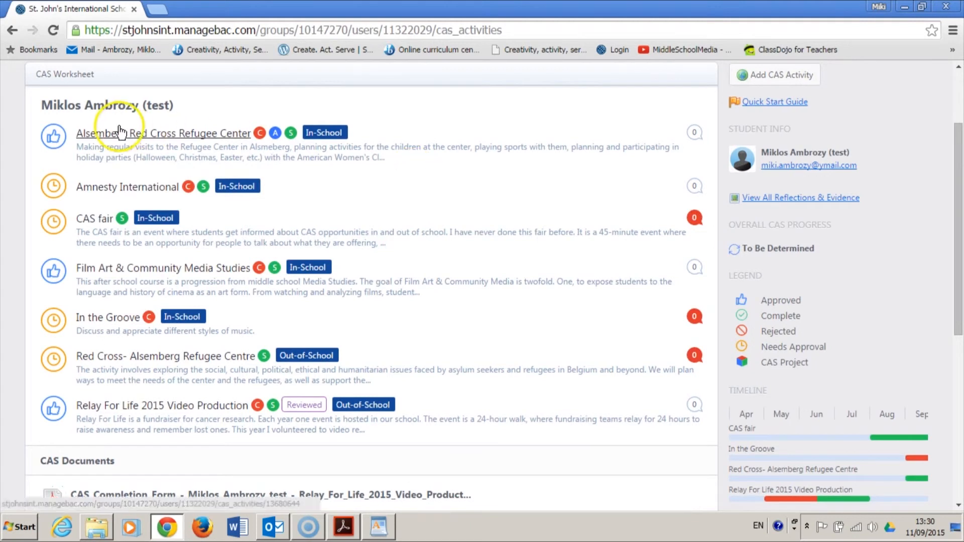
{"action": "left_click", "coordinate": [144, 140]}
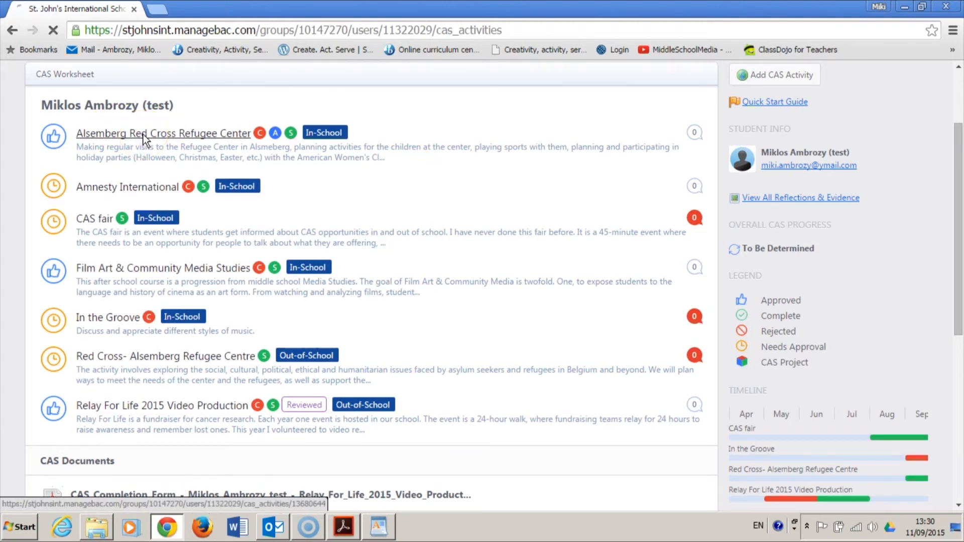
{"action": "left_click", "coordinate": [146, 133]}
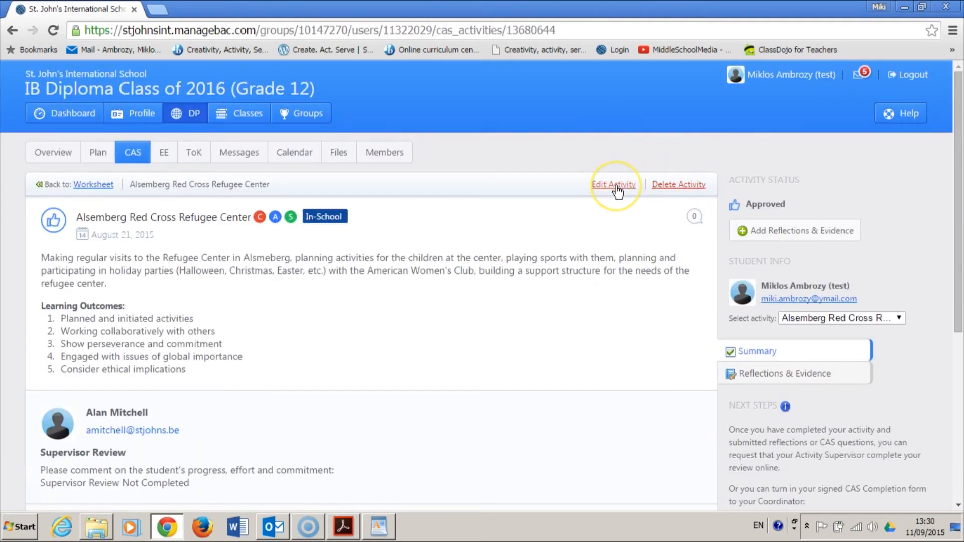
Edit Alsemberg Red Cross Refugee Center to remove Action and target the New Skills outcome.
{"action": "left_click", "coordinate": [613, 184]}
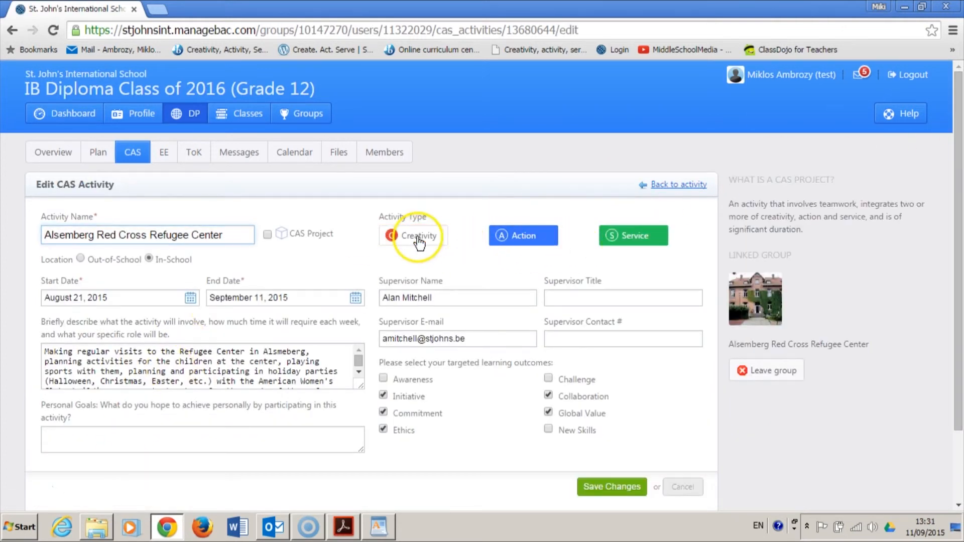
{"action": "left_click", "coordinate": [415, 236]}
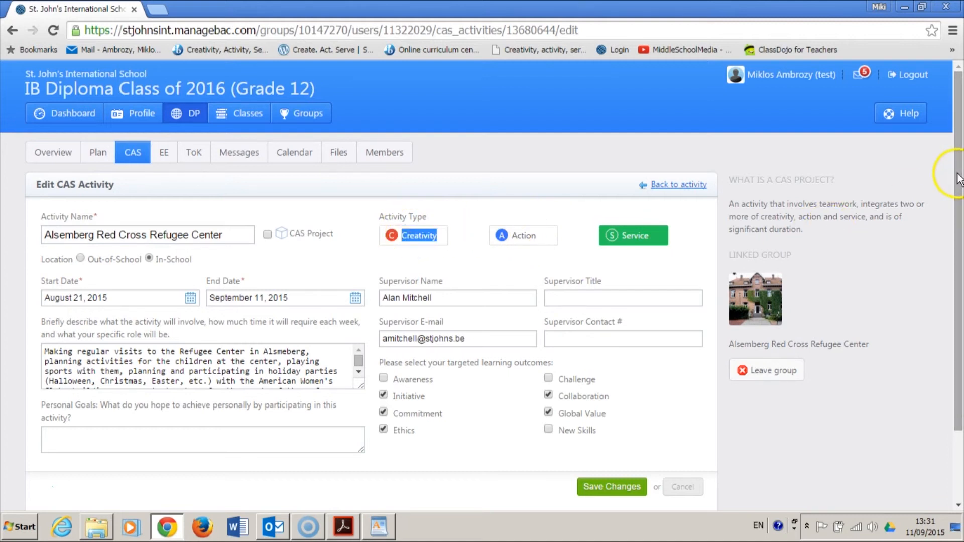
{"action": "scroll", "scroll_direction": "down", "scroll_amount": 3}
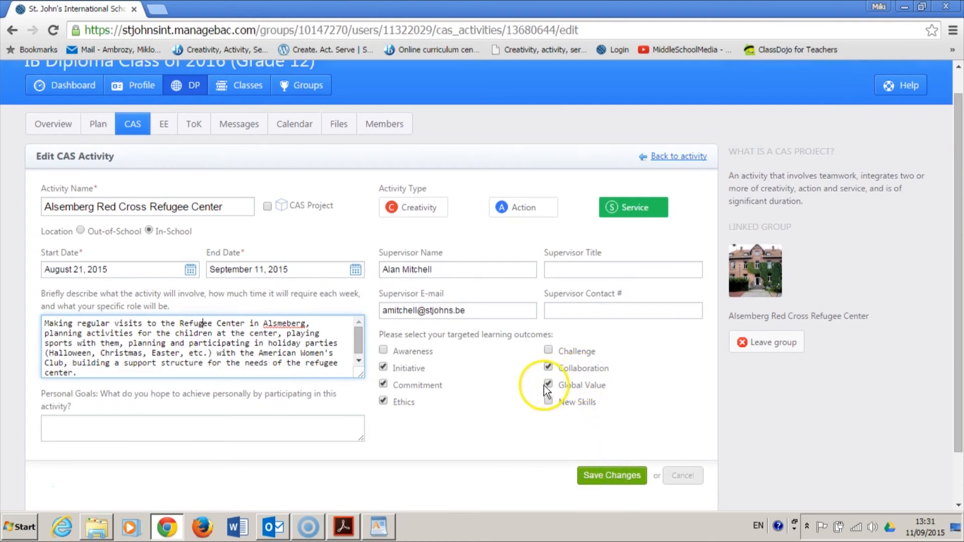
{"action": "left_click", "coordinate": [611, 476]}
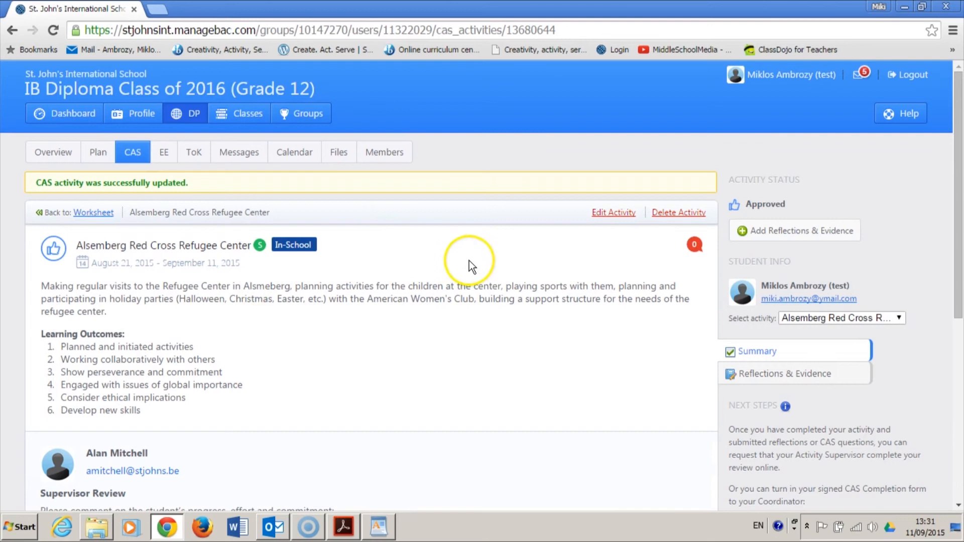
{"action": "mouse_move", "coordinate": [36, 184]}
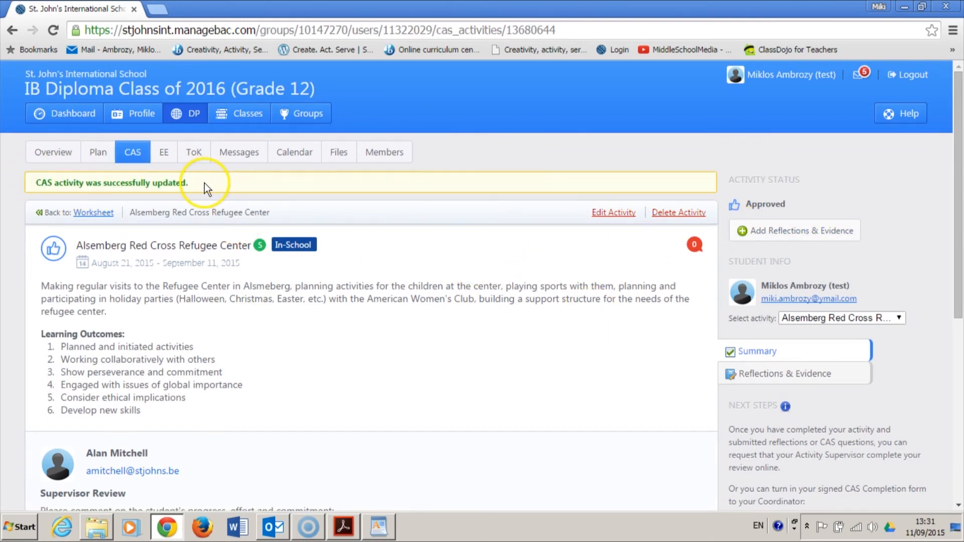
{"action": "mouse_move", "coordinate": [76, 504]}
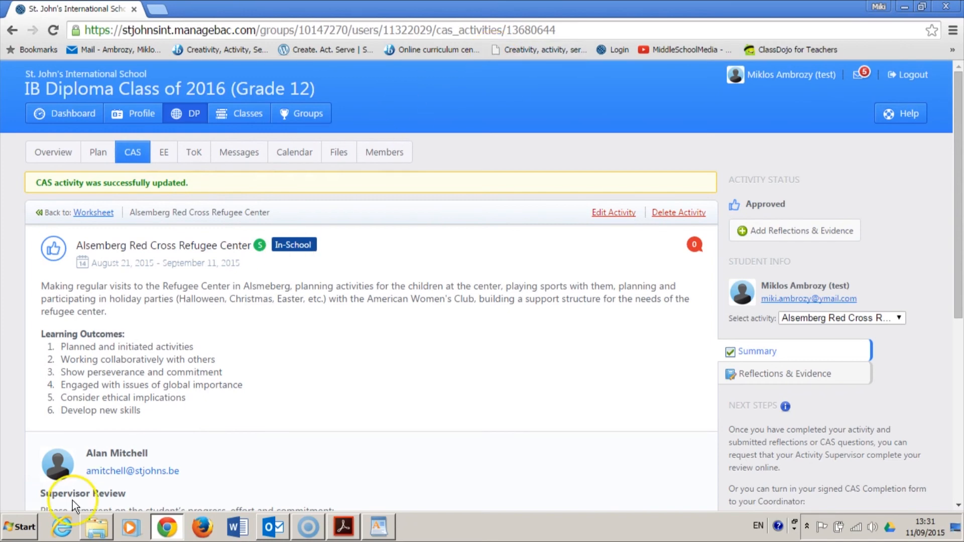